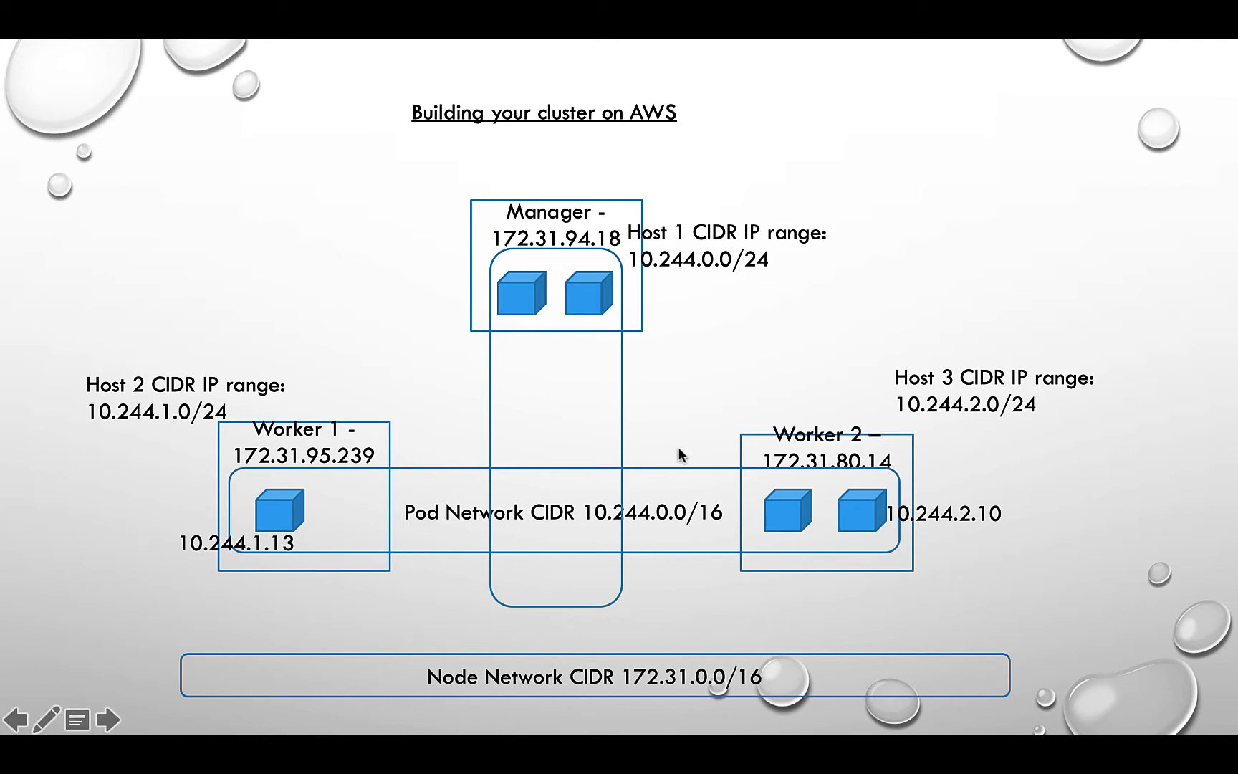
mouse_move(524, 301)
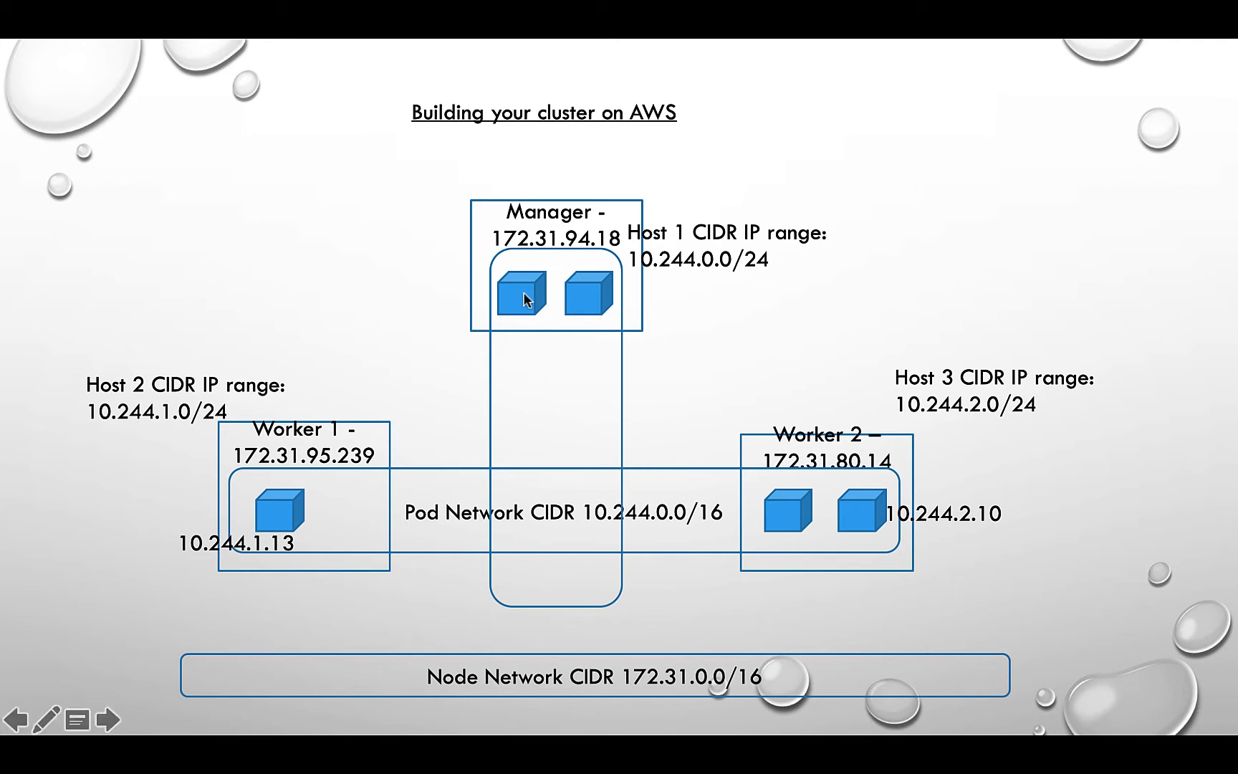
mouse_move(572, 574)
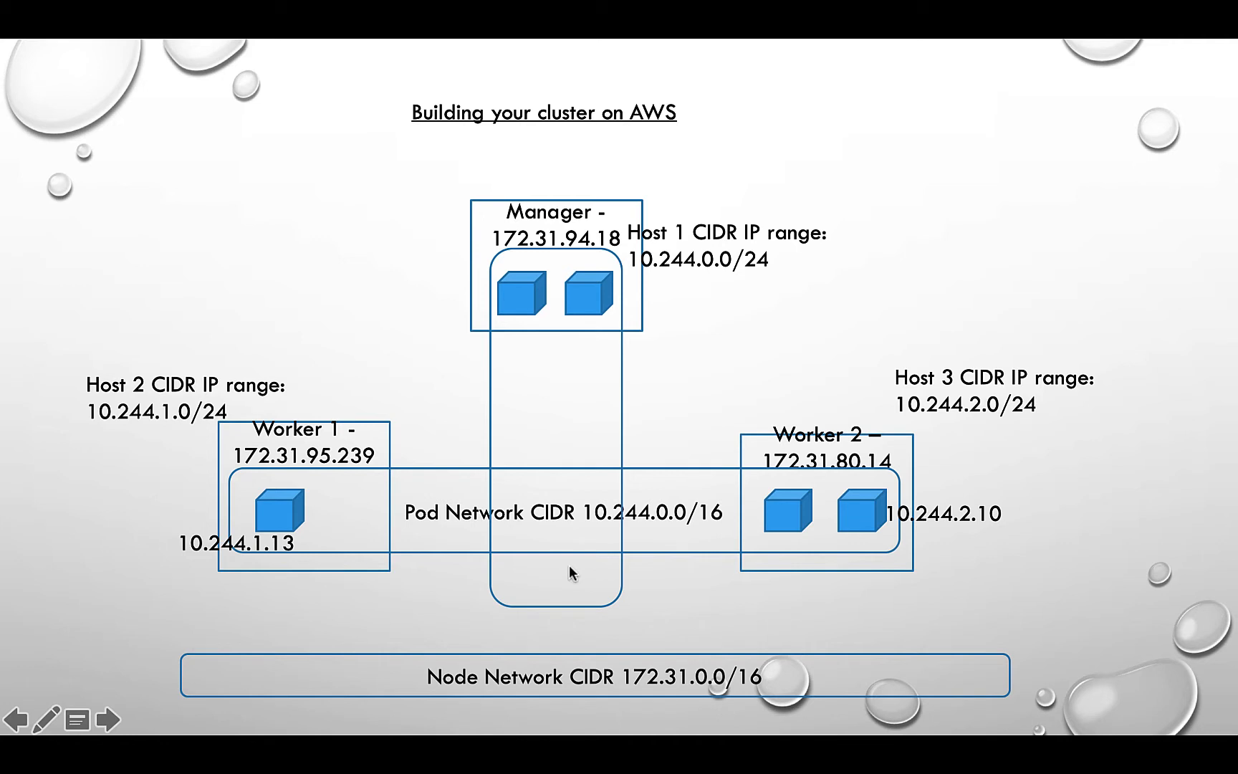
mouse_move(482, 336)
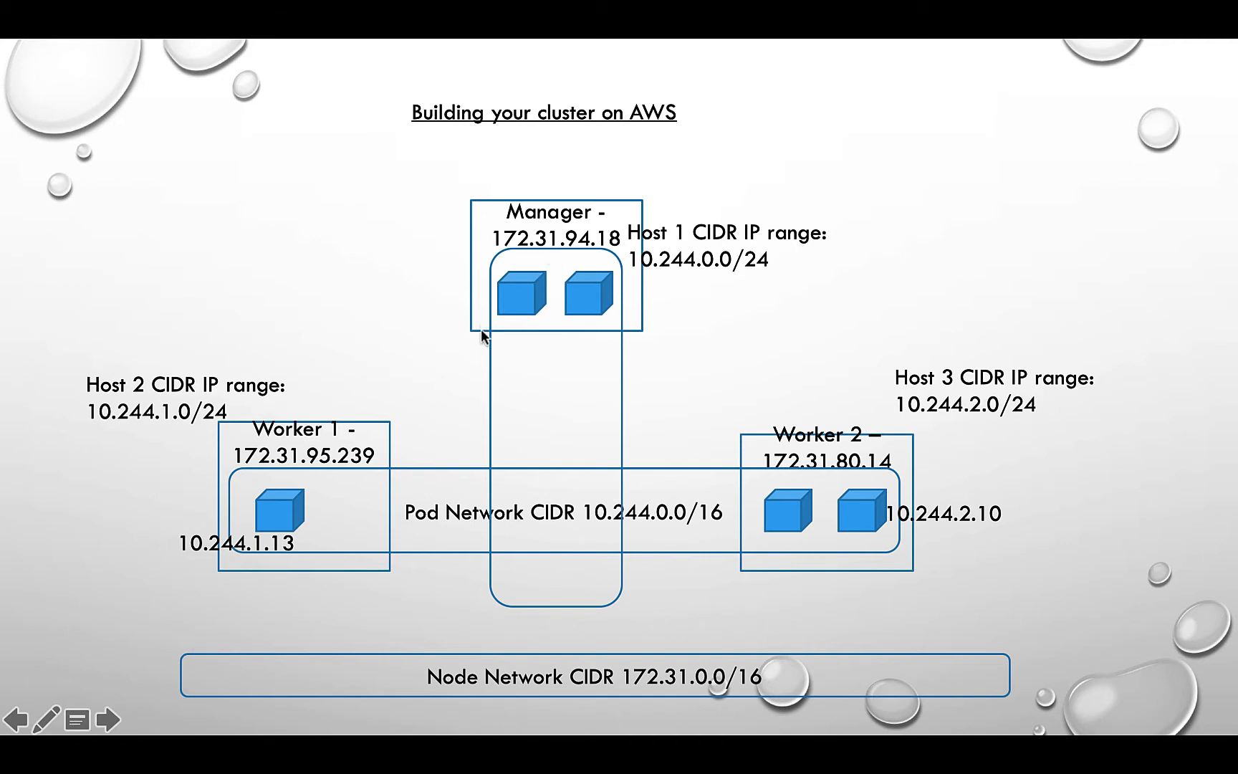
mouse_move(574, 285)
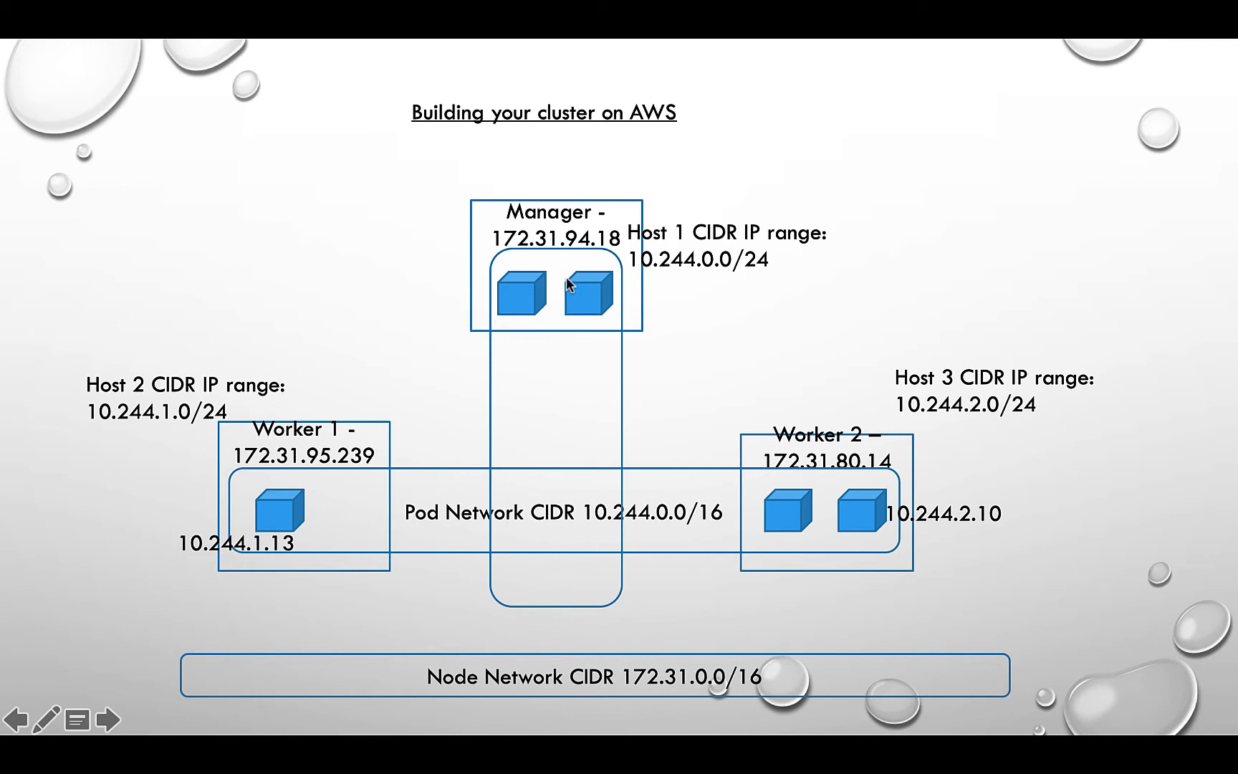
mouse_move(947, 521)
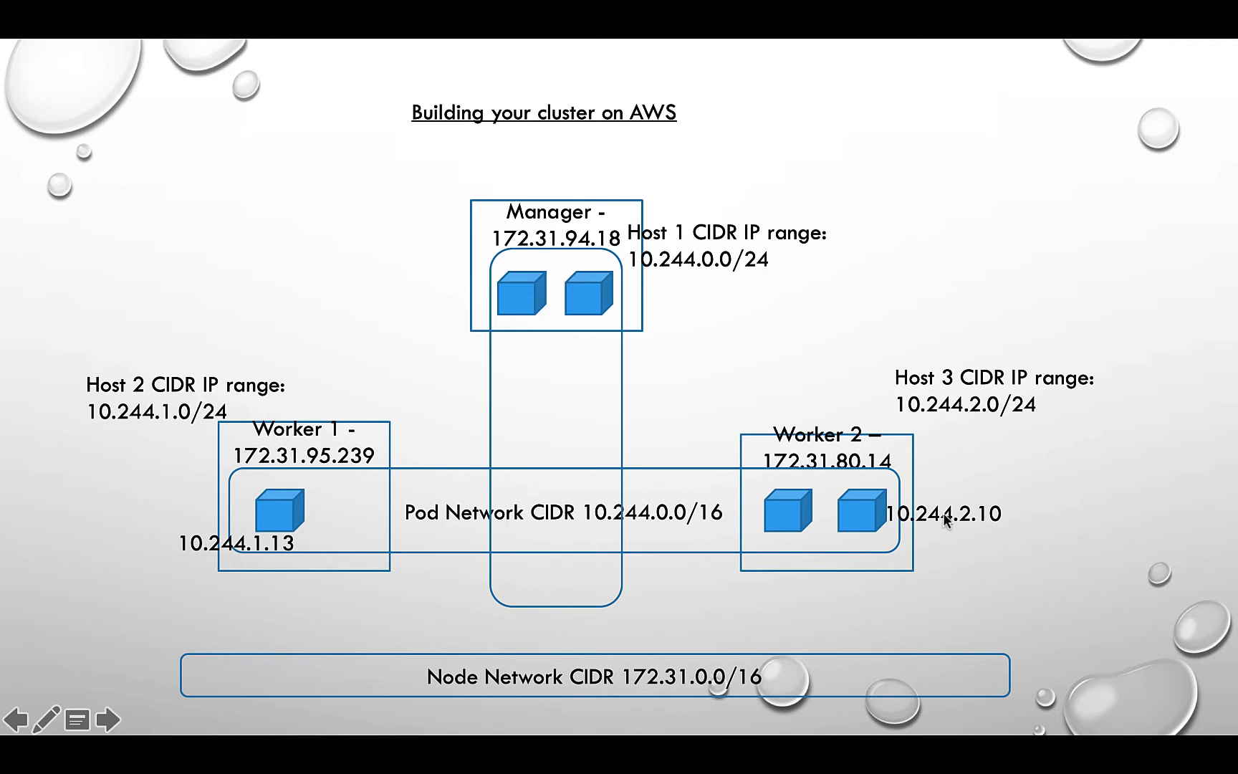
mouse_move(885, 521)
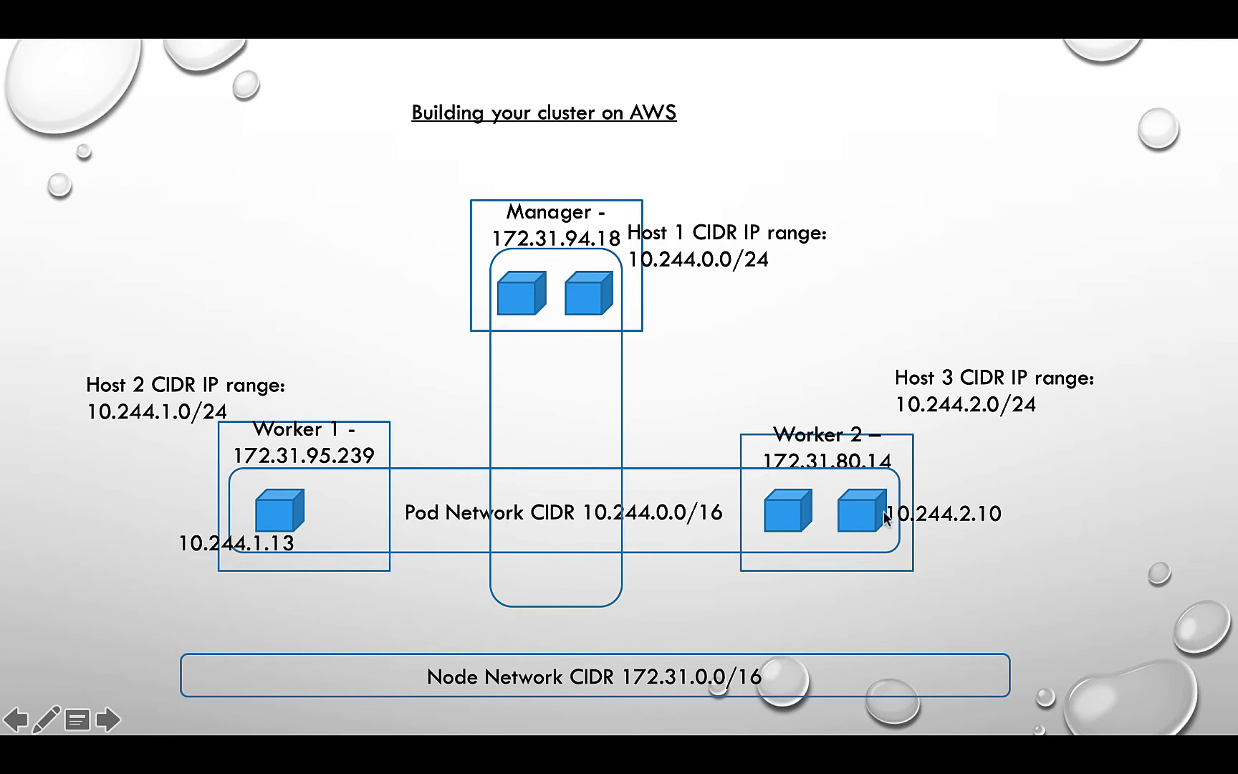
mouse_move(601, 398)
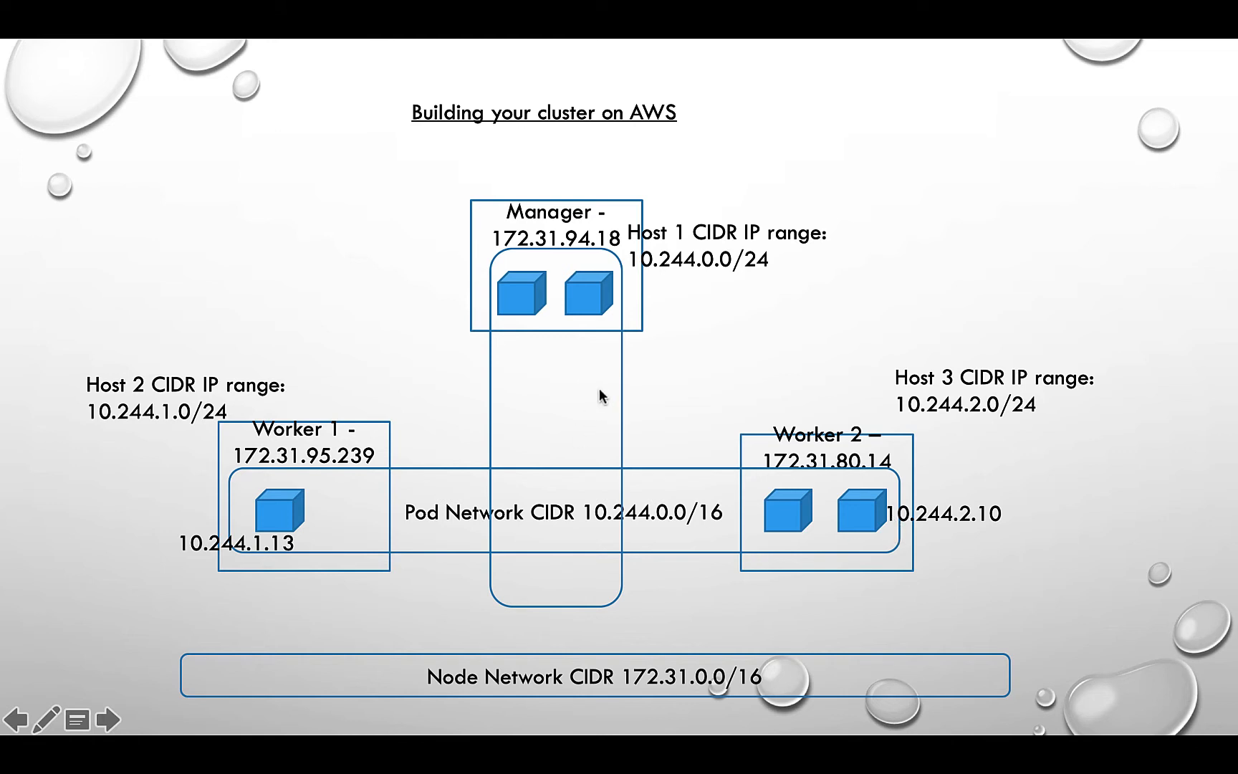
mouse_move(348, 536)
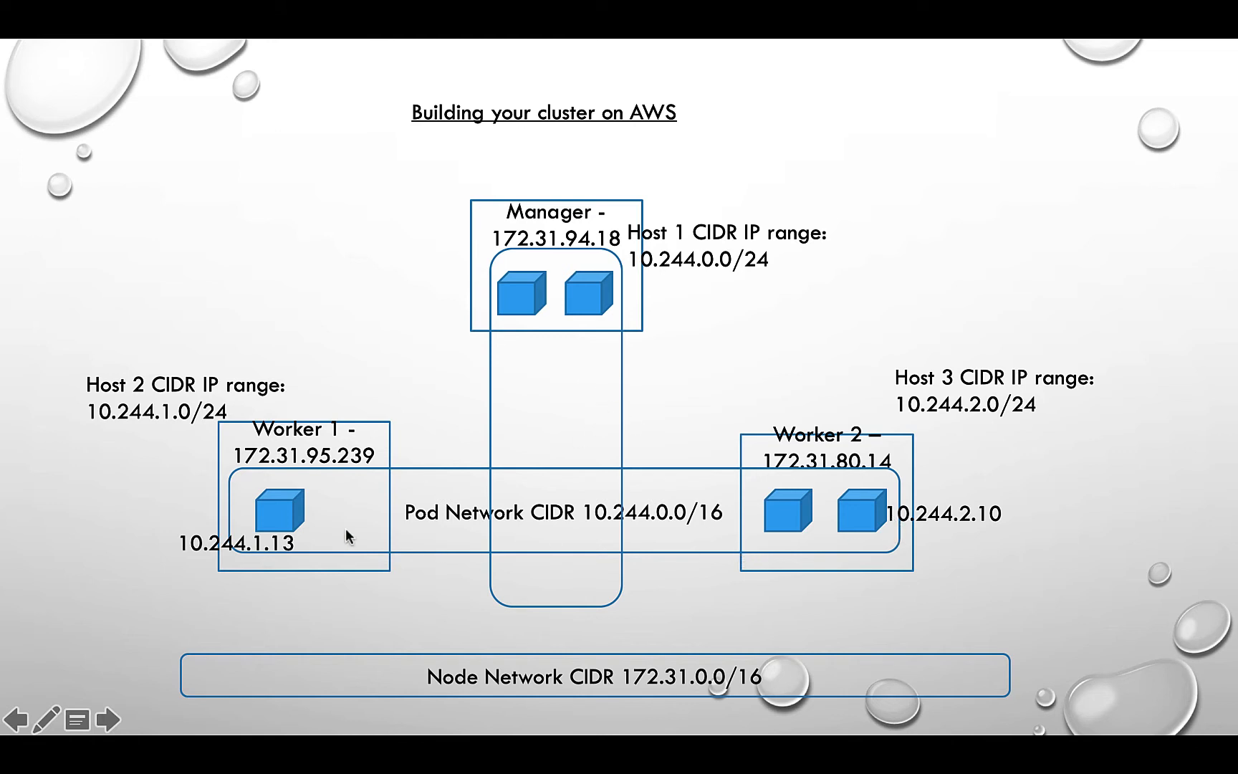
mouse_move(356, 532)
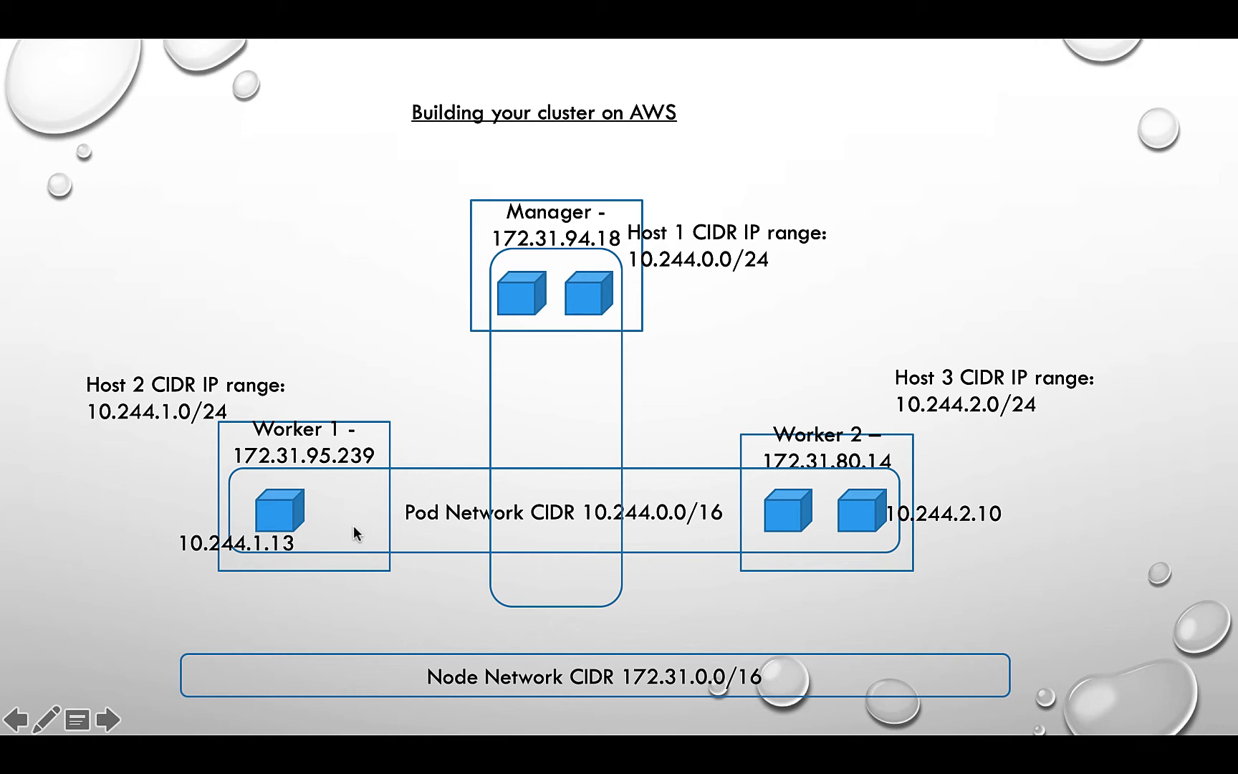
mouse_move(238, 562)
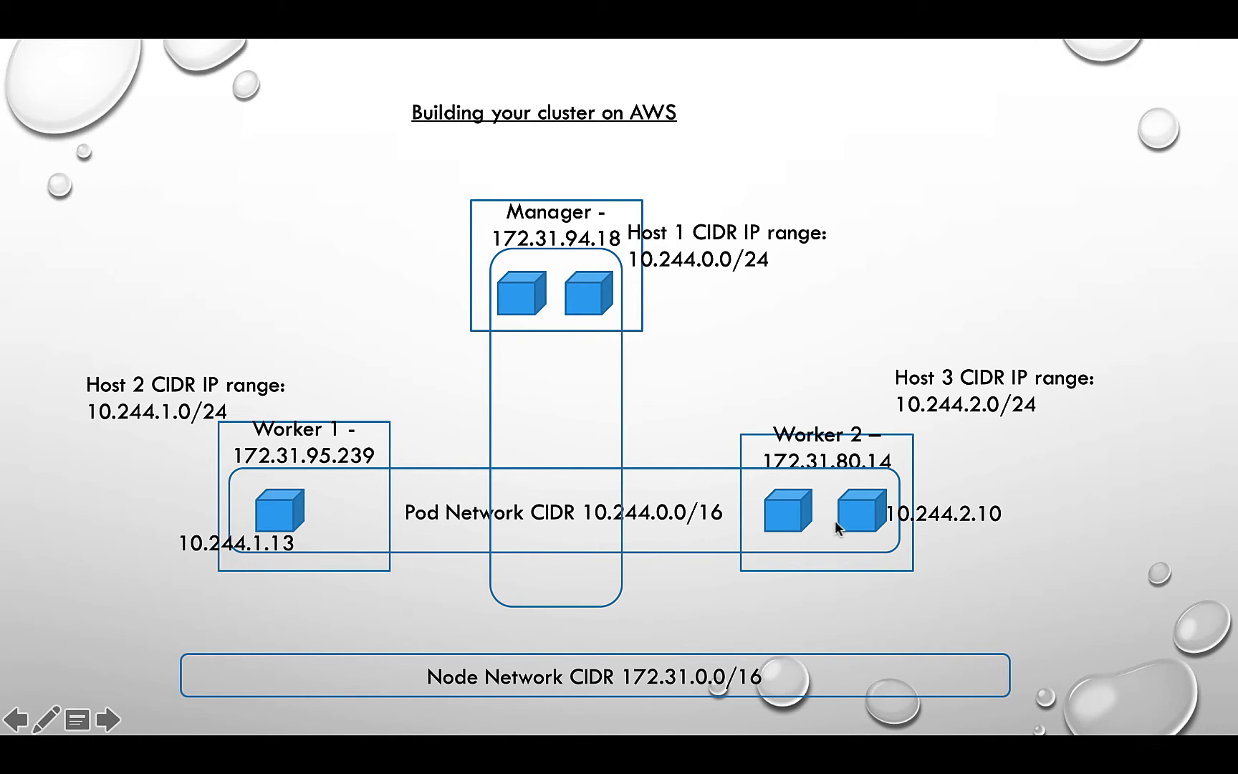
mouse_move(969, 533)
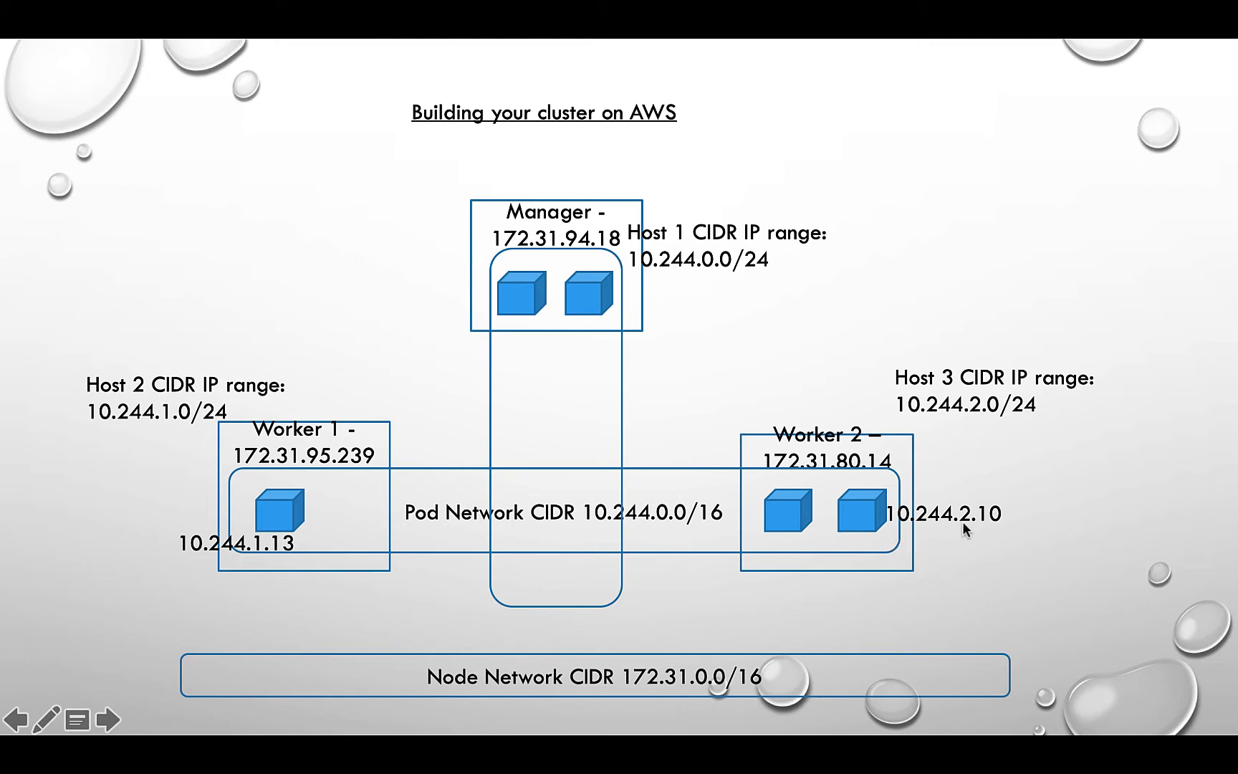
mouse_move(518, 525)
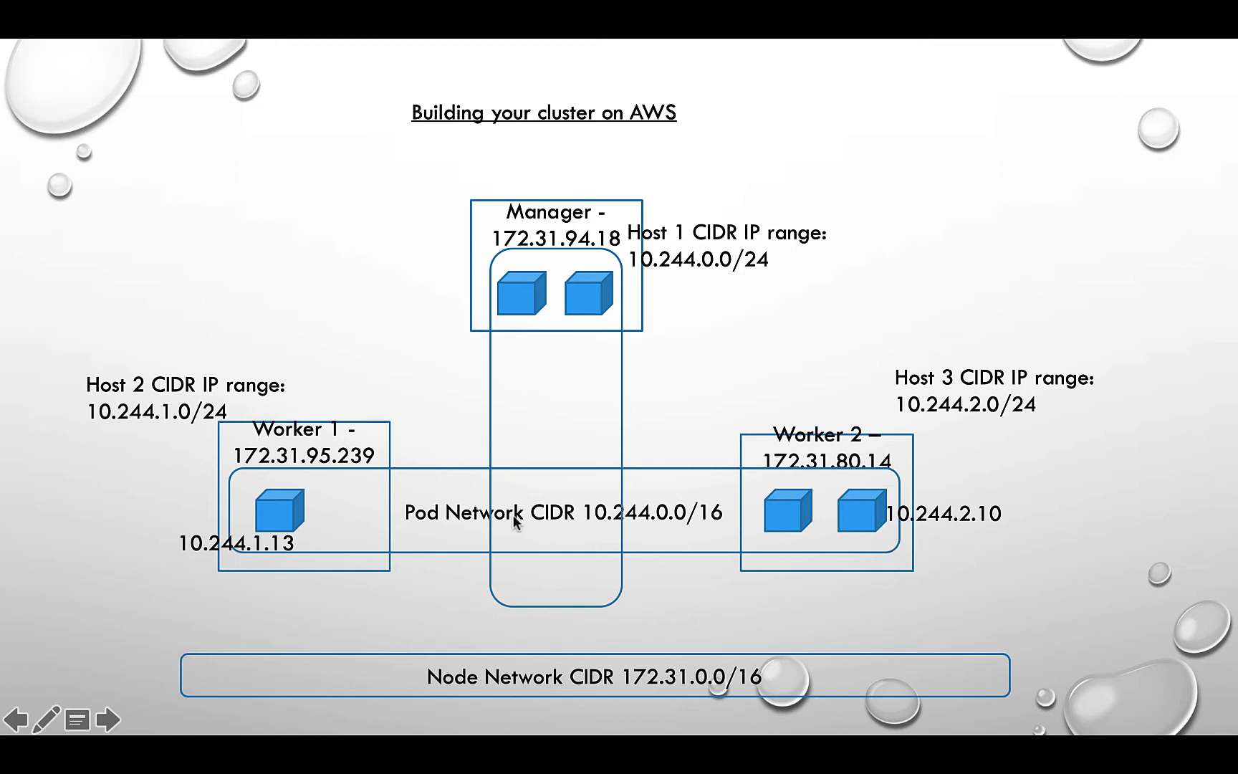
mouse_move(791, 506)
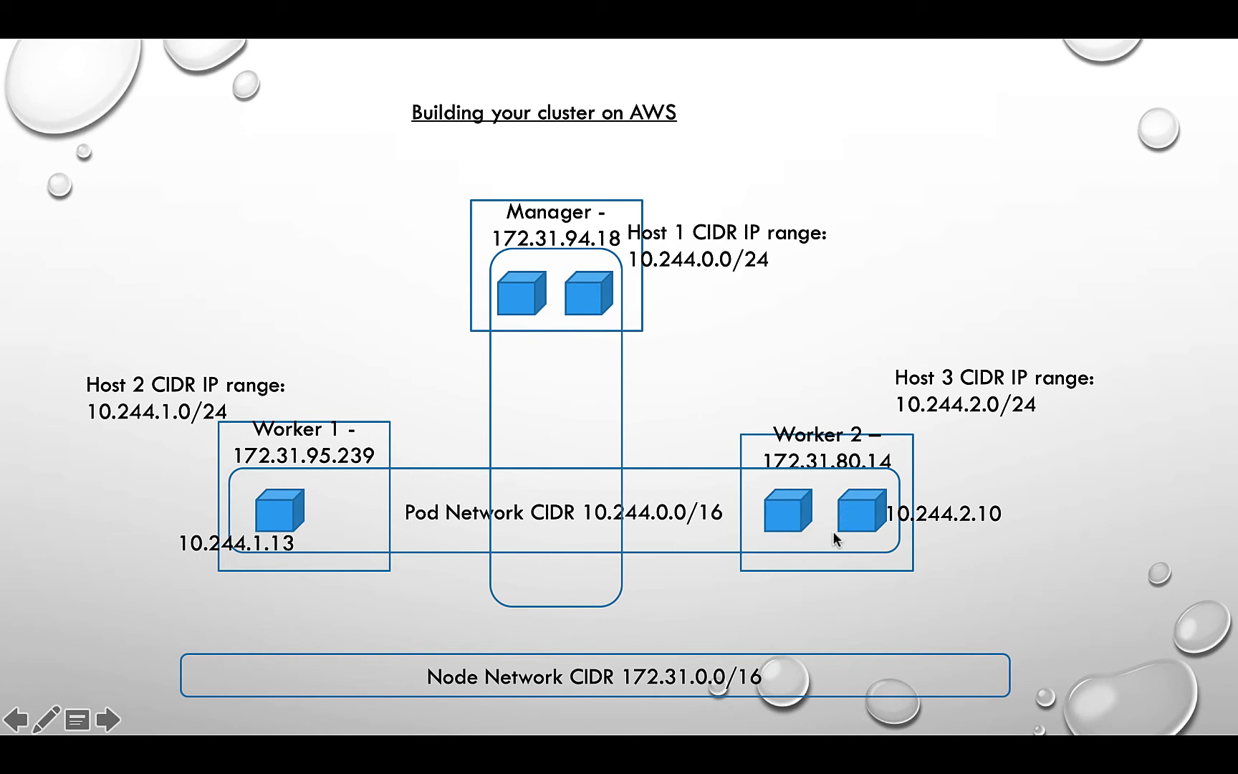
mouse_move(857, 514)
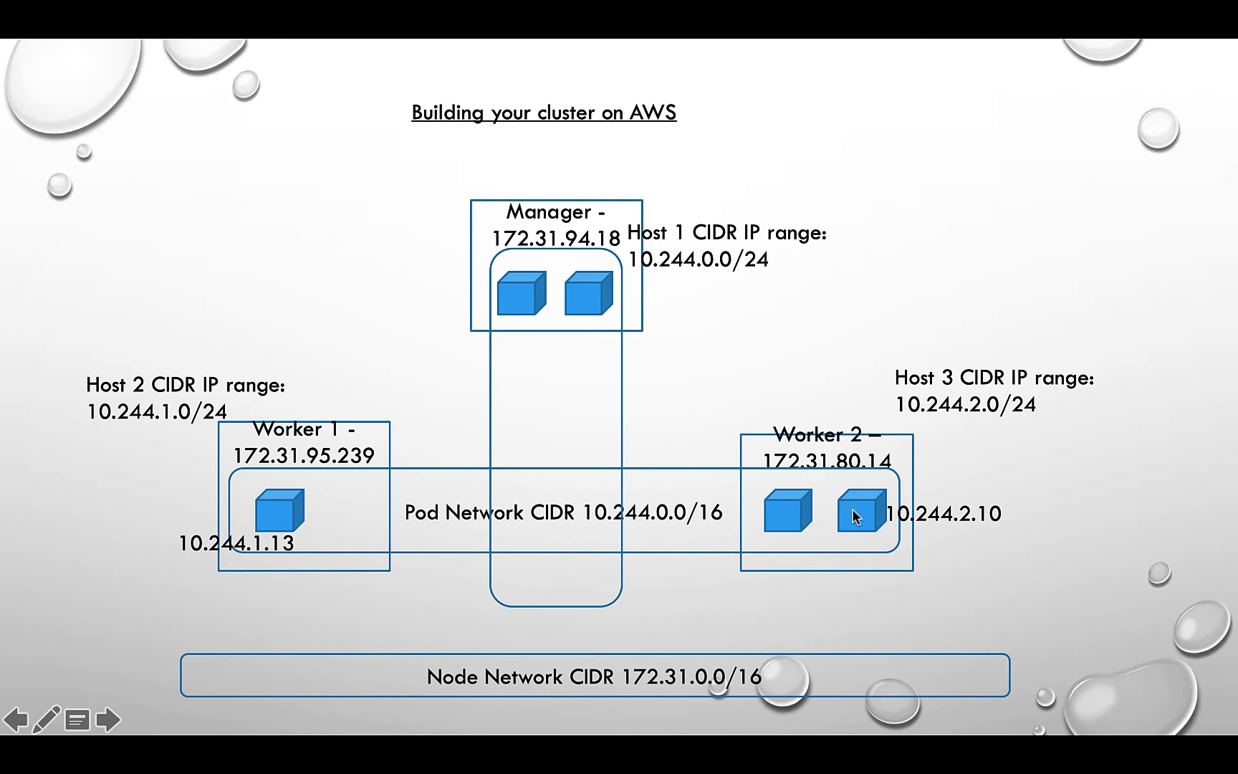
mouse_move(790, 518)
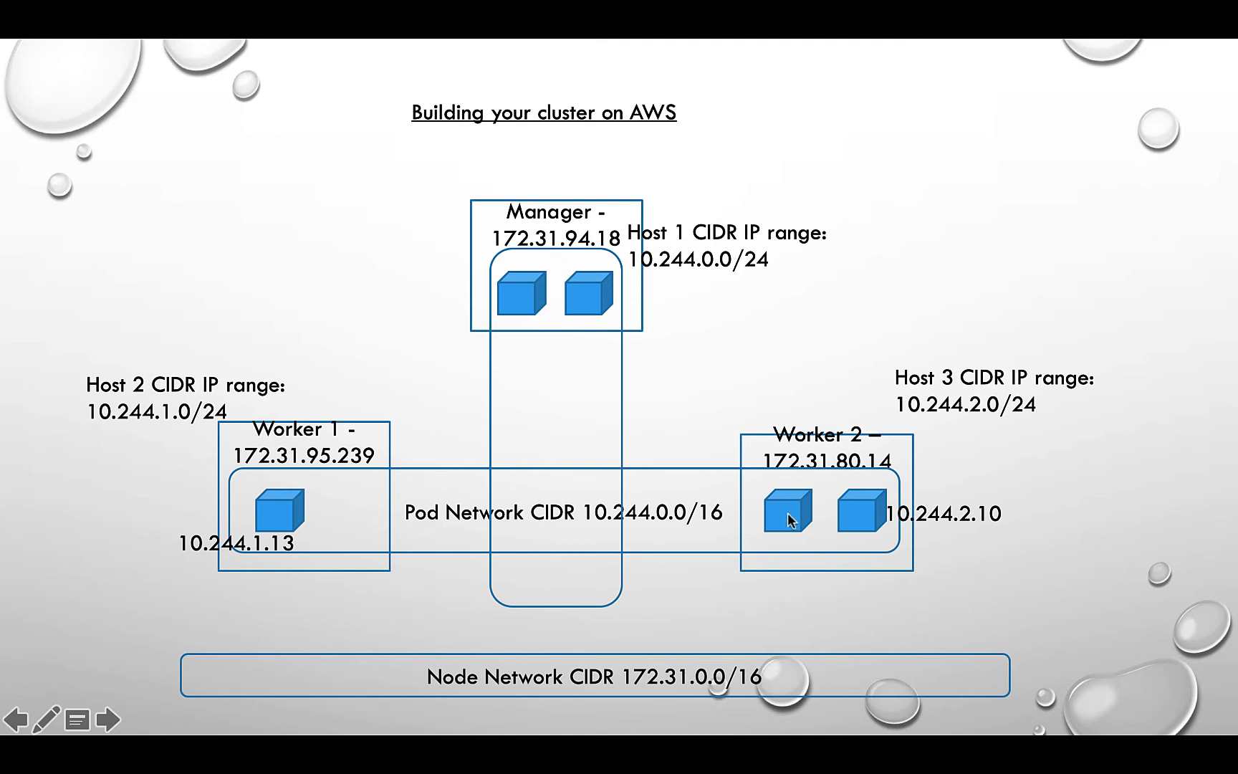
mouse_move(258, 525)
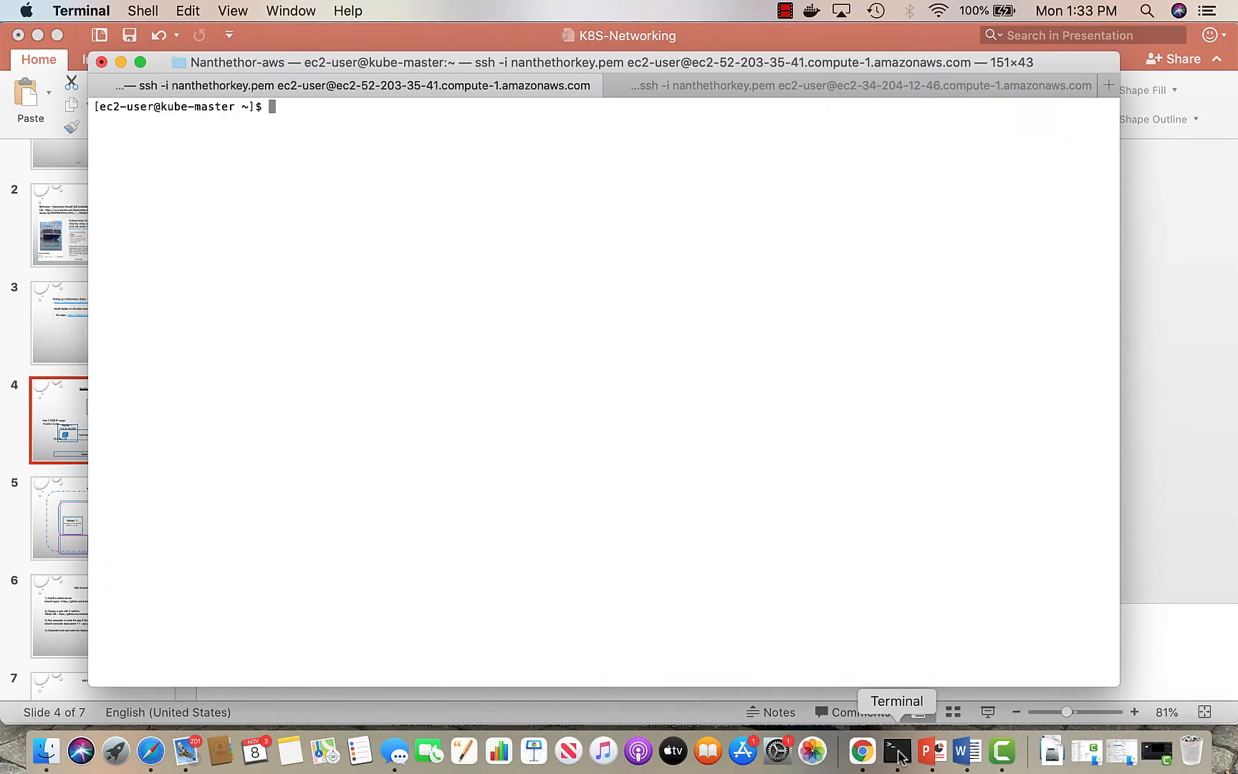
- Run kubectl get nodes, then kubectl get pods -o wide on kube-master
text(kube)
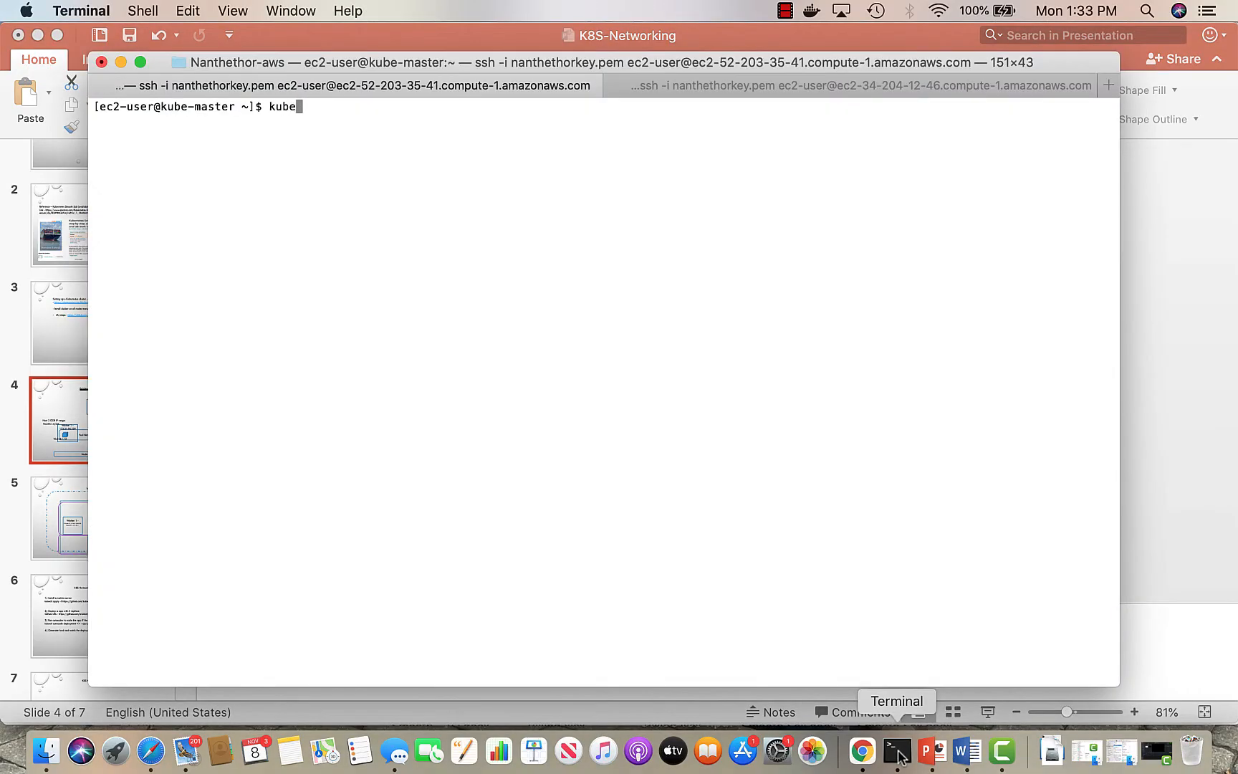
text(ctl get nodes)
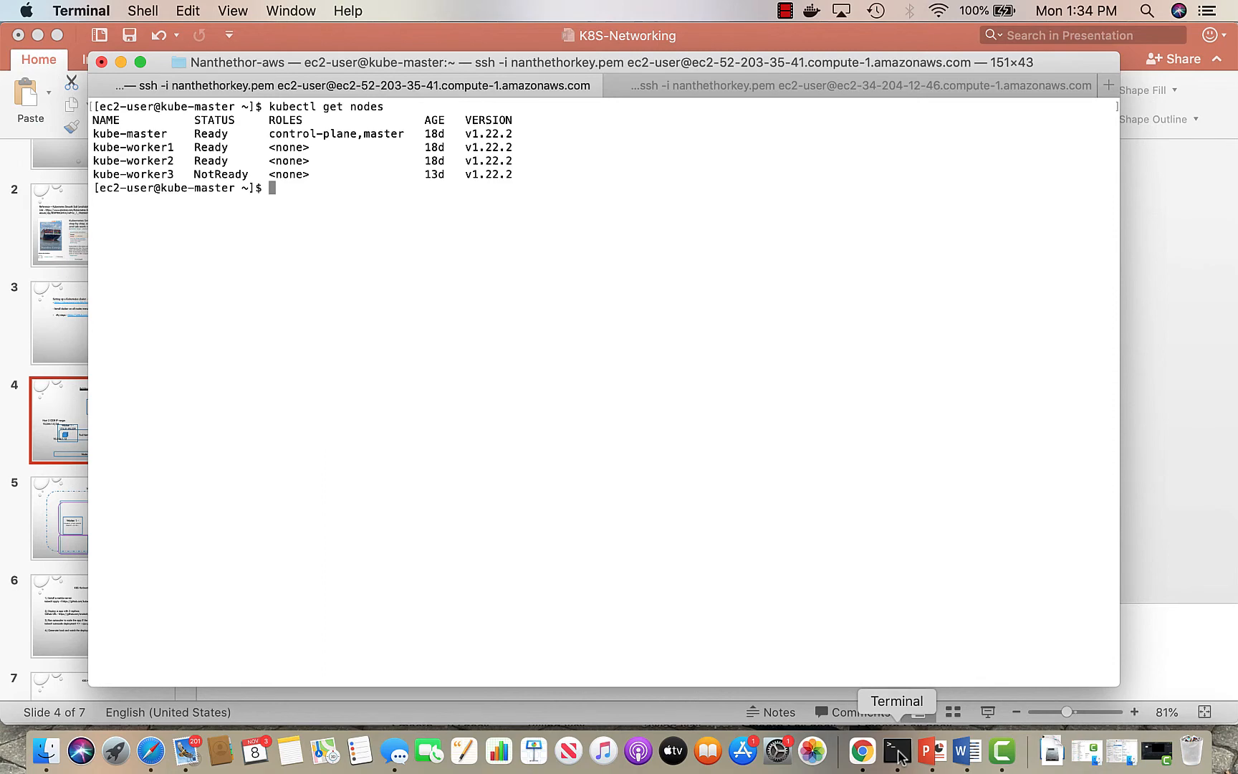
text(kubectl get pods -o wide)
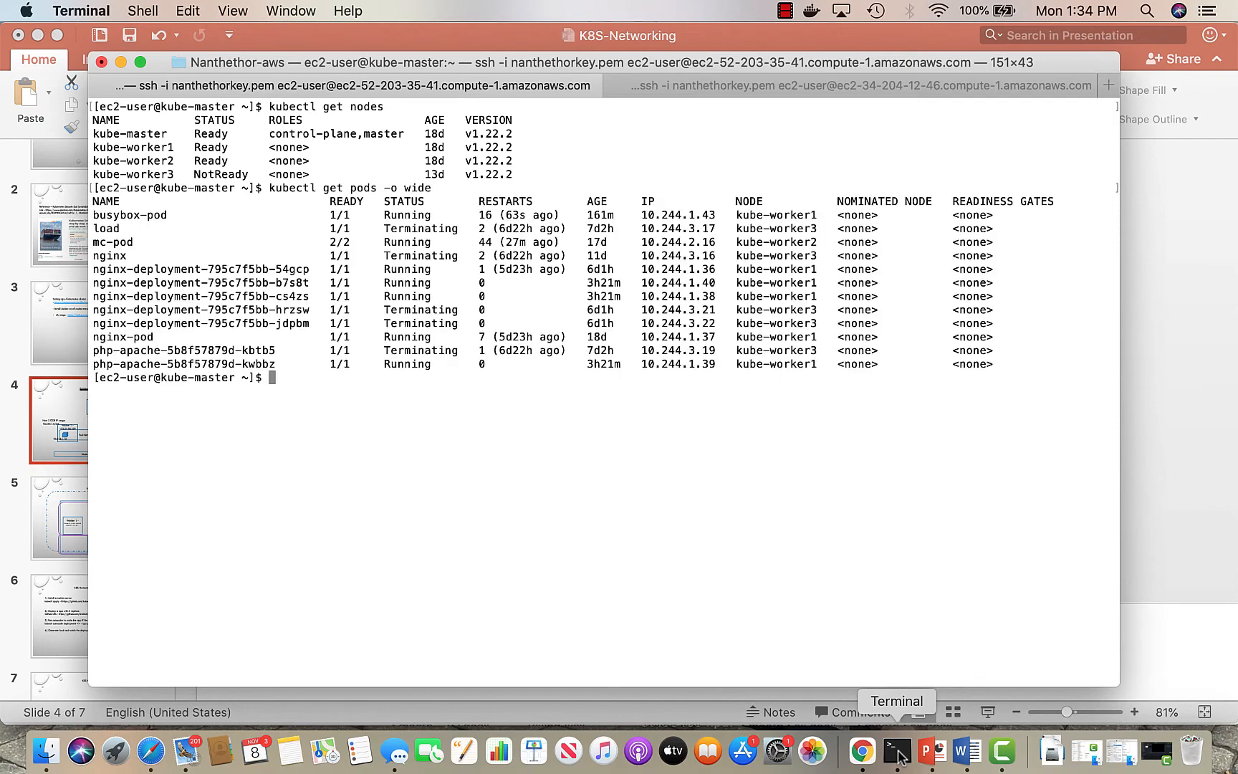
- Filter the wide pod listing with grep pod to show busybox-pod, mc-pod and nginx-pod
text(kubectl get pods -o wide)
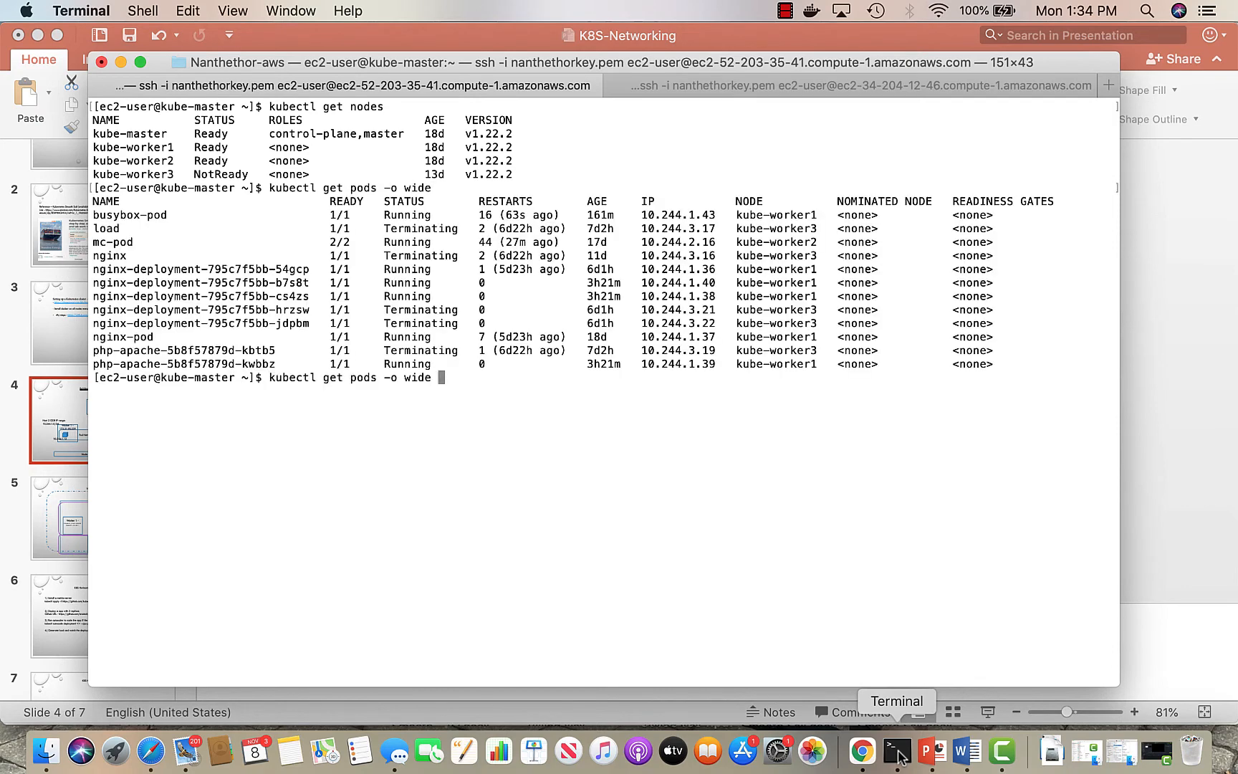
text(| grep pod)
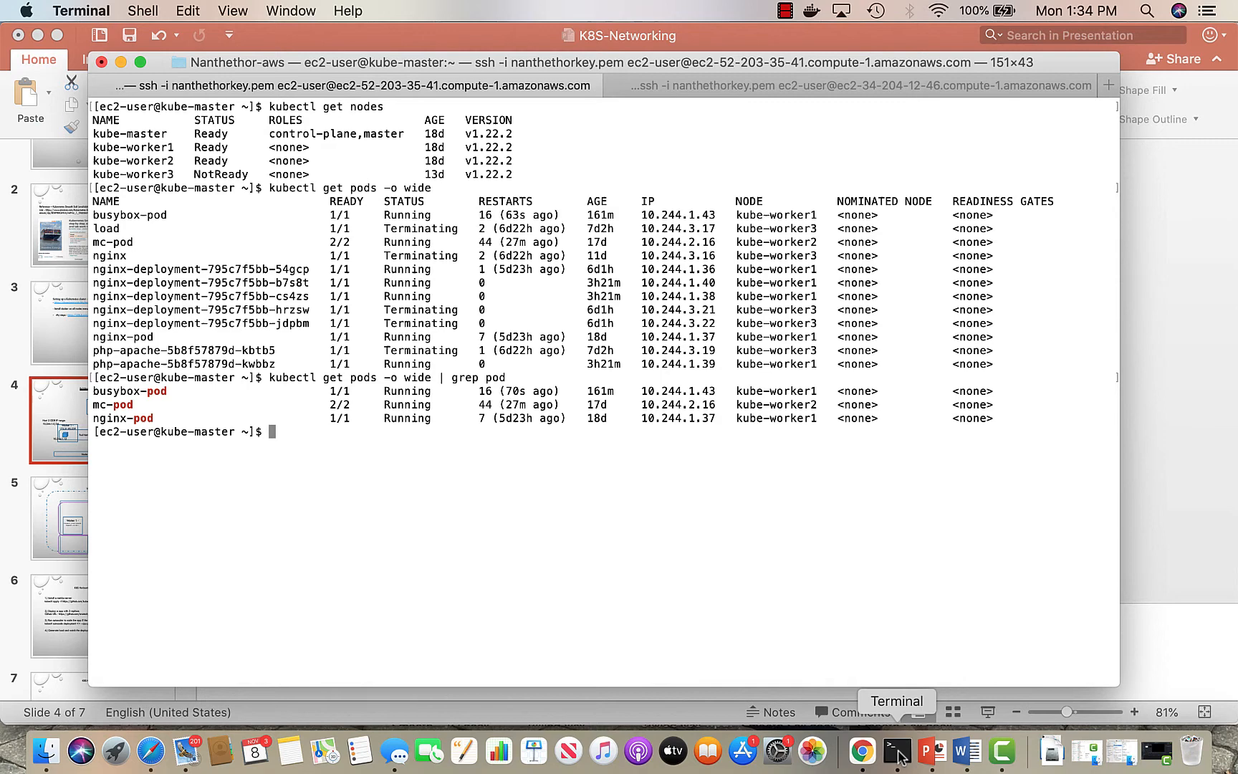
mouse_move(798, 394)
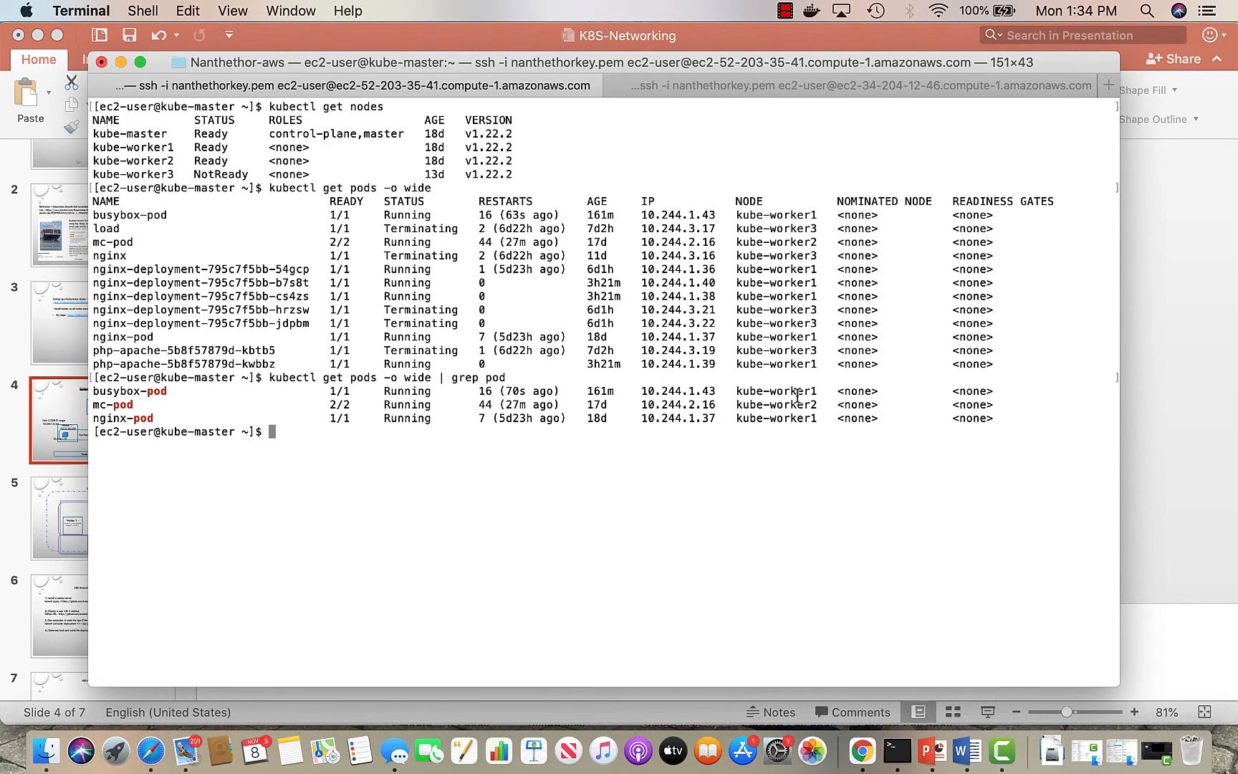
mouse_move(777, 504)
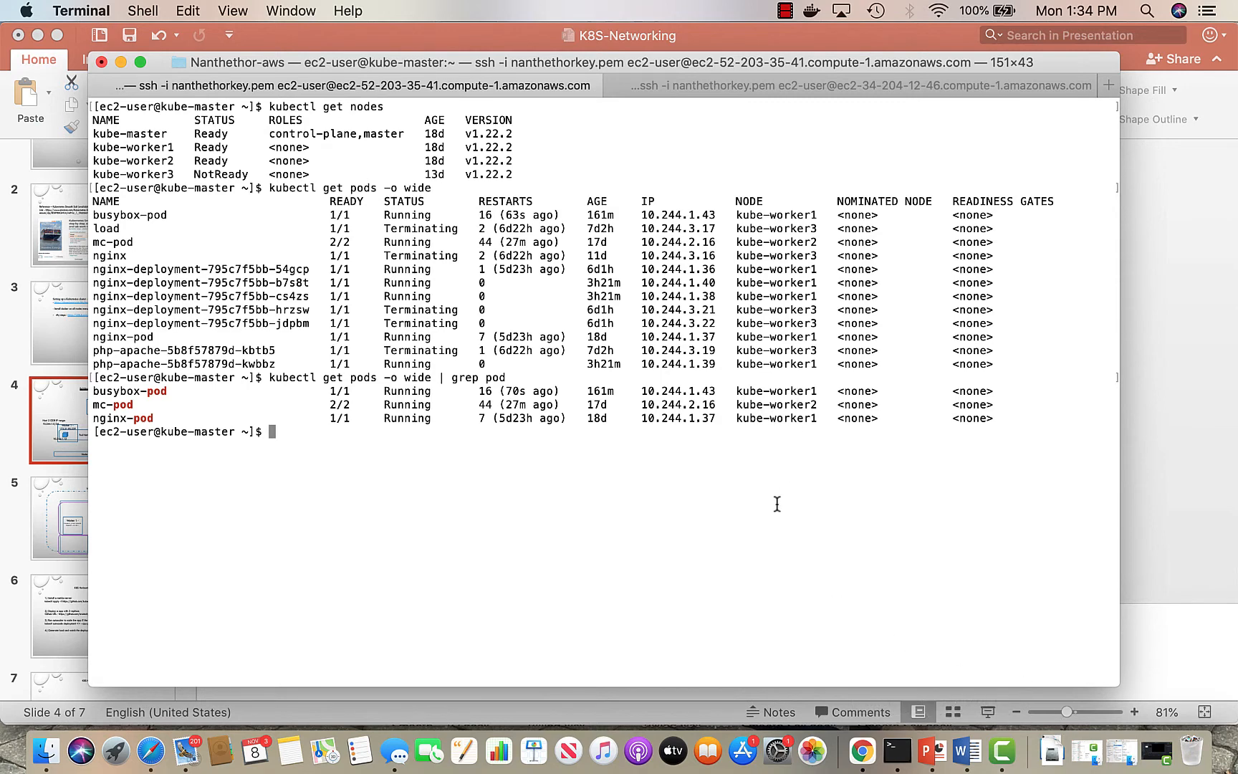
mouse_move(816, 426)
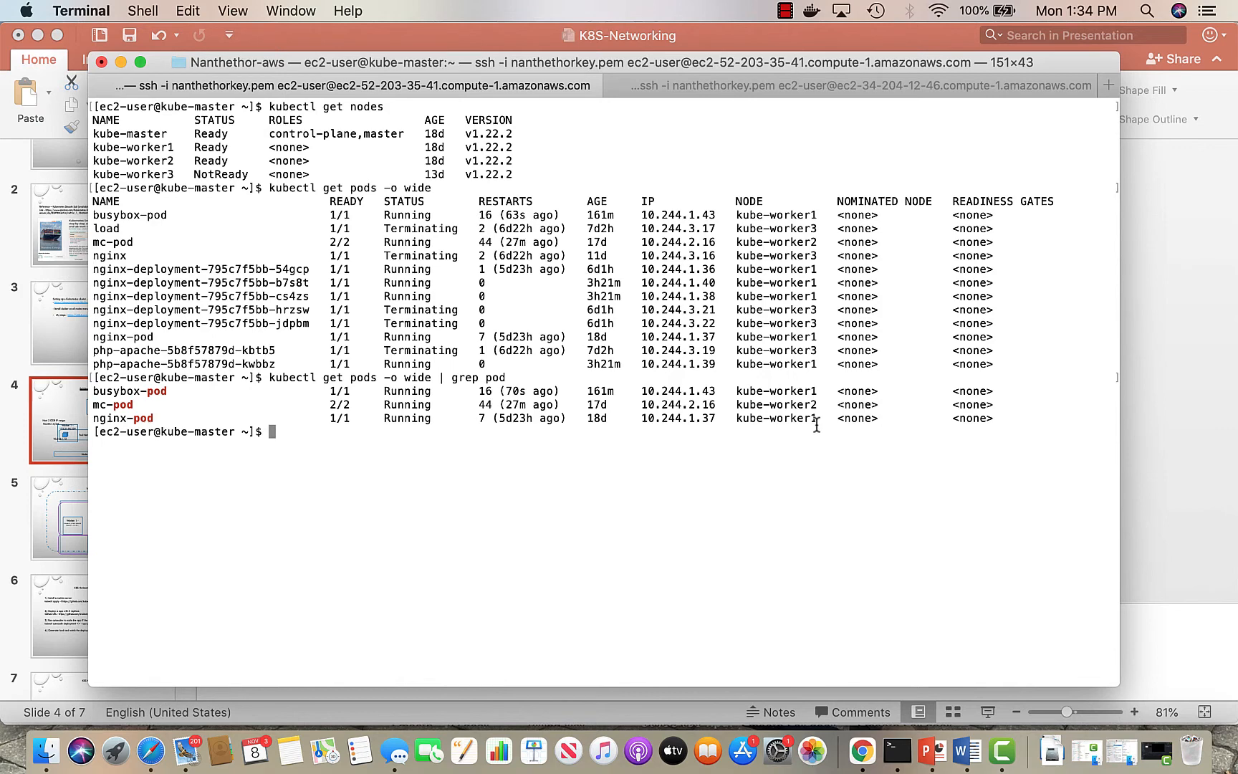
mouse_move(801, 410)
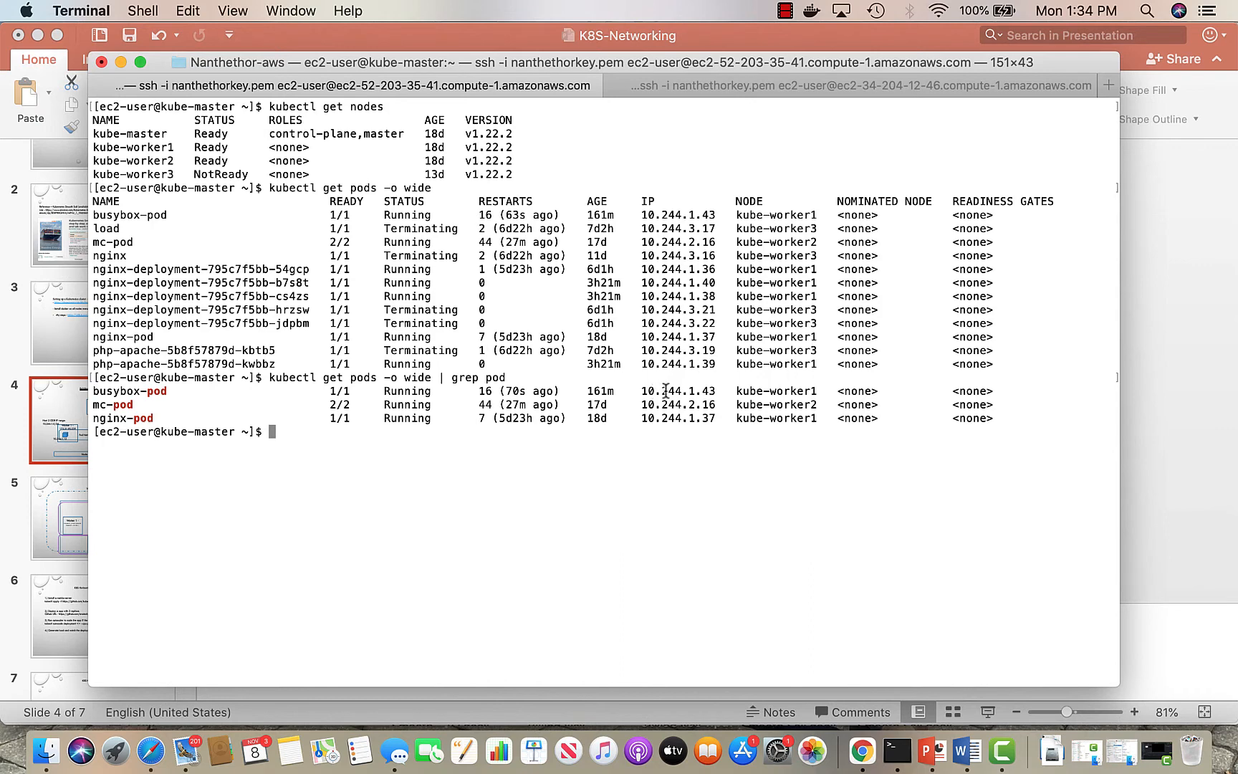
mouse_move(615, 505)
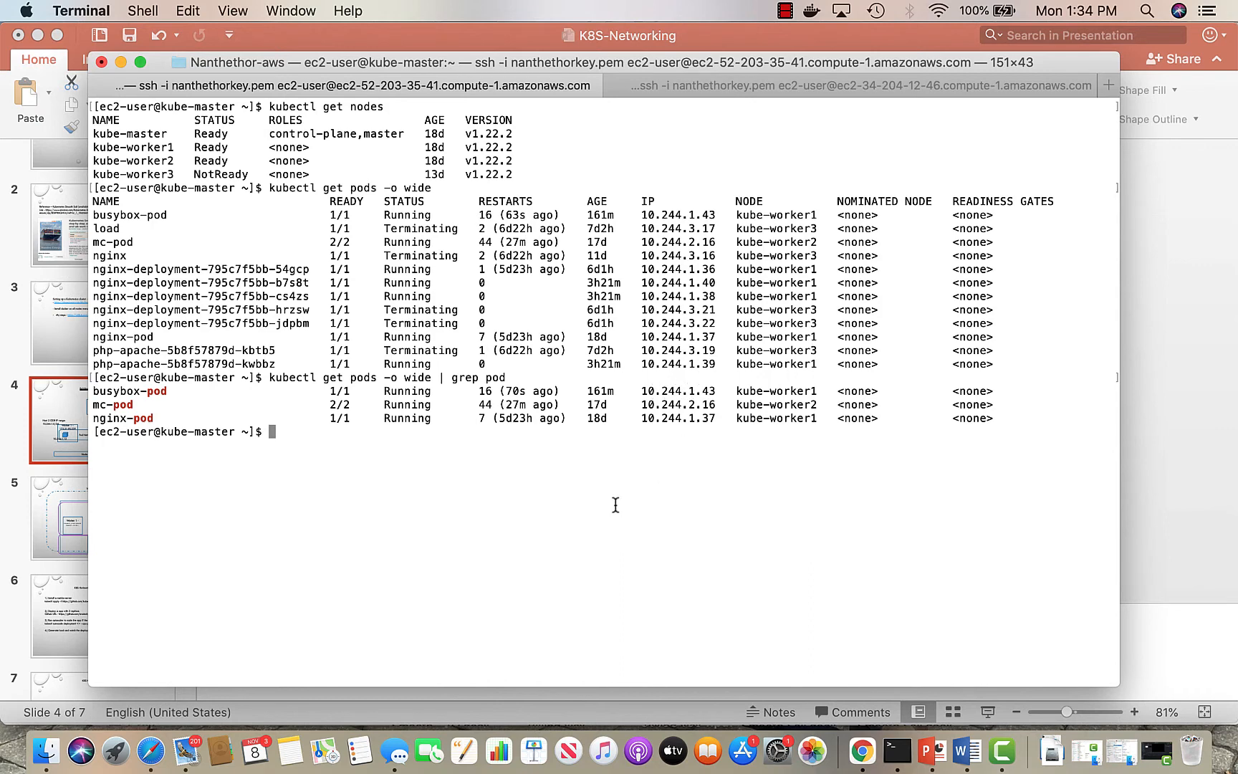
- Open a shell inside busybox-pod with kubectl exec -it busybox-pod -- sh
text(k)
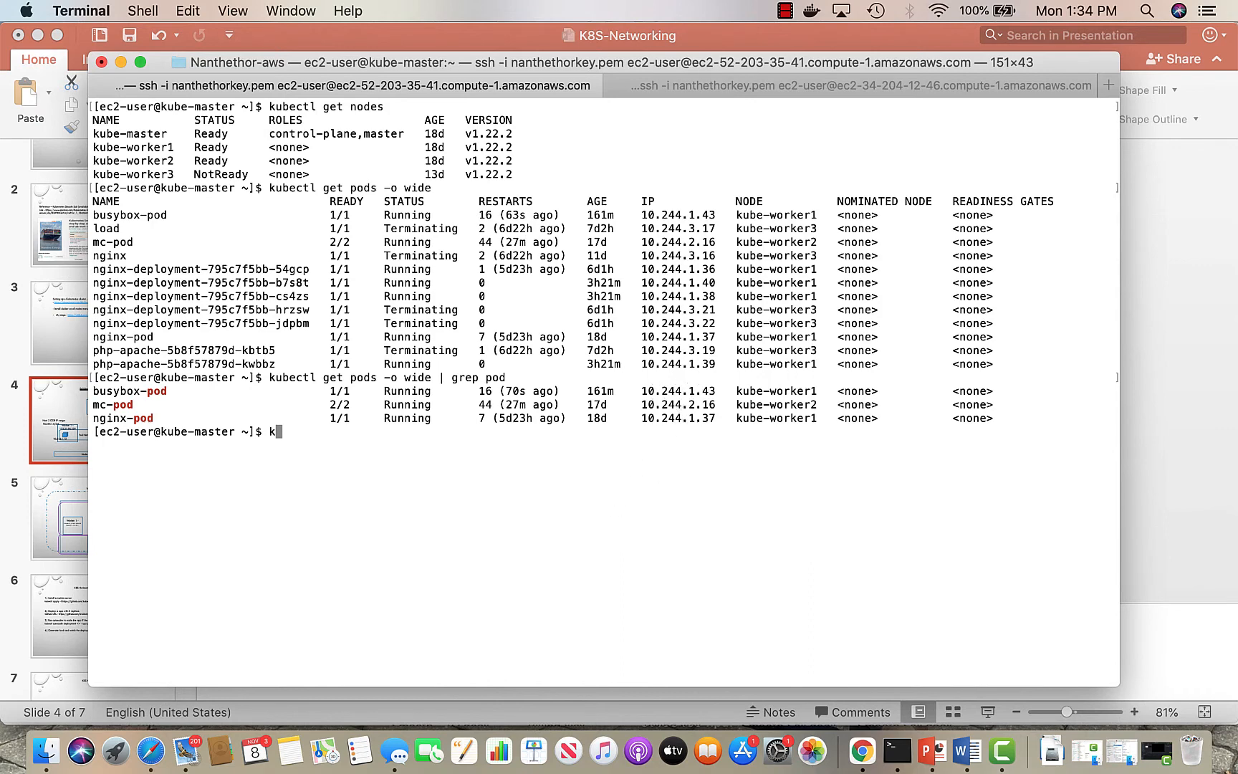
text(ubectl exec -it)
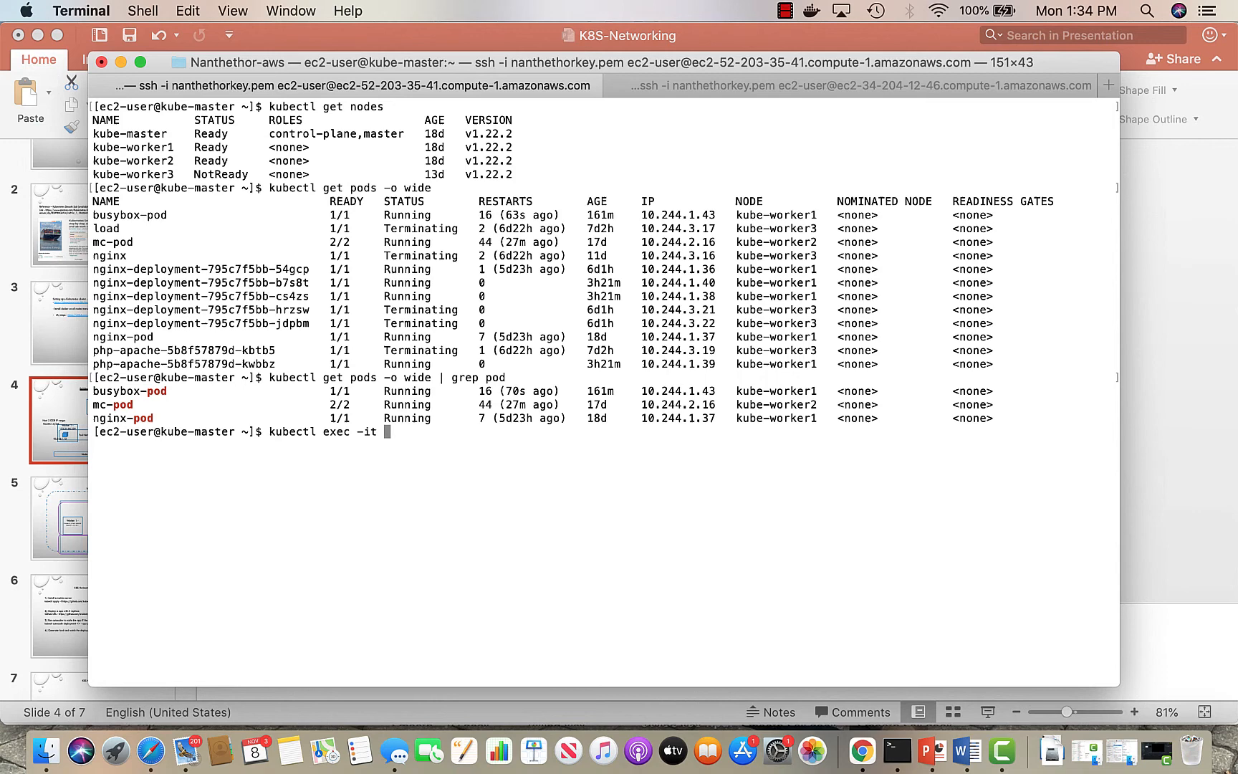
text(busybox)
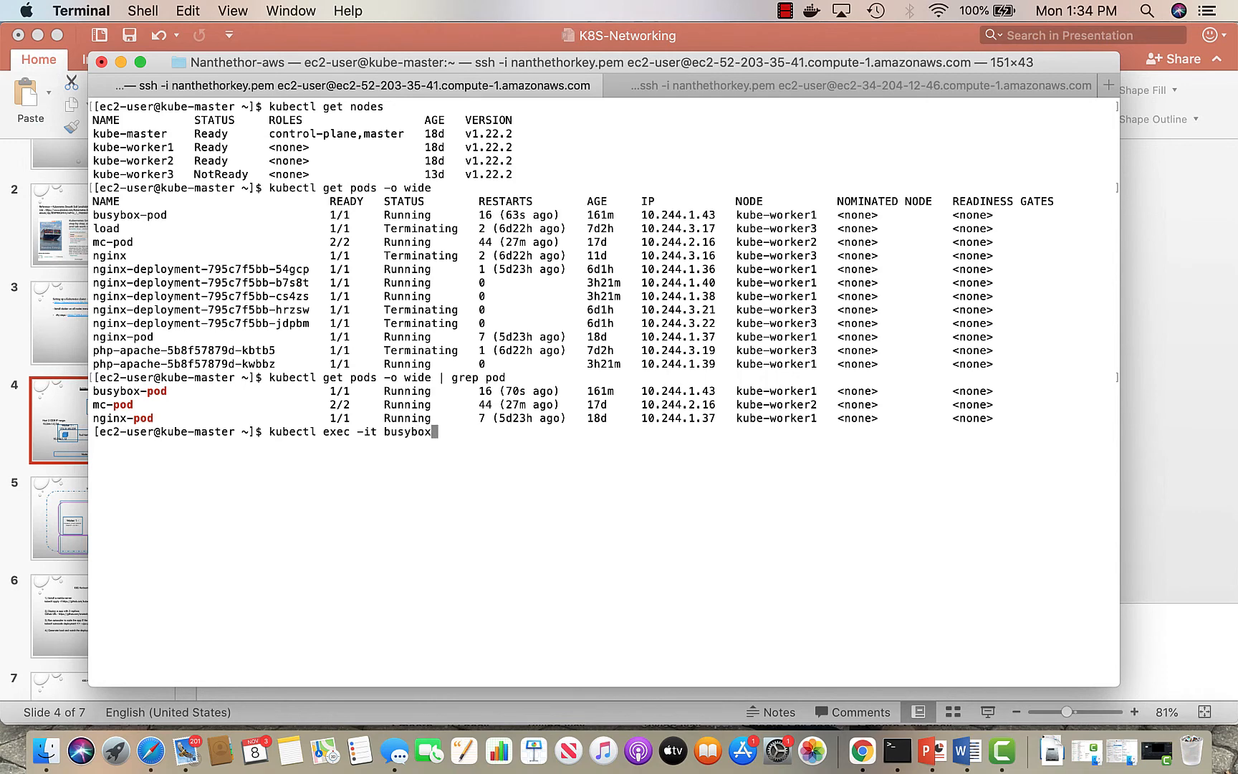
text(-pod --)
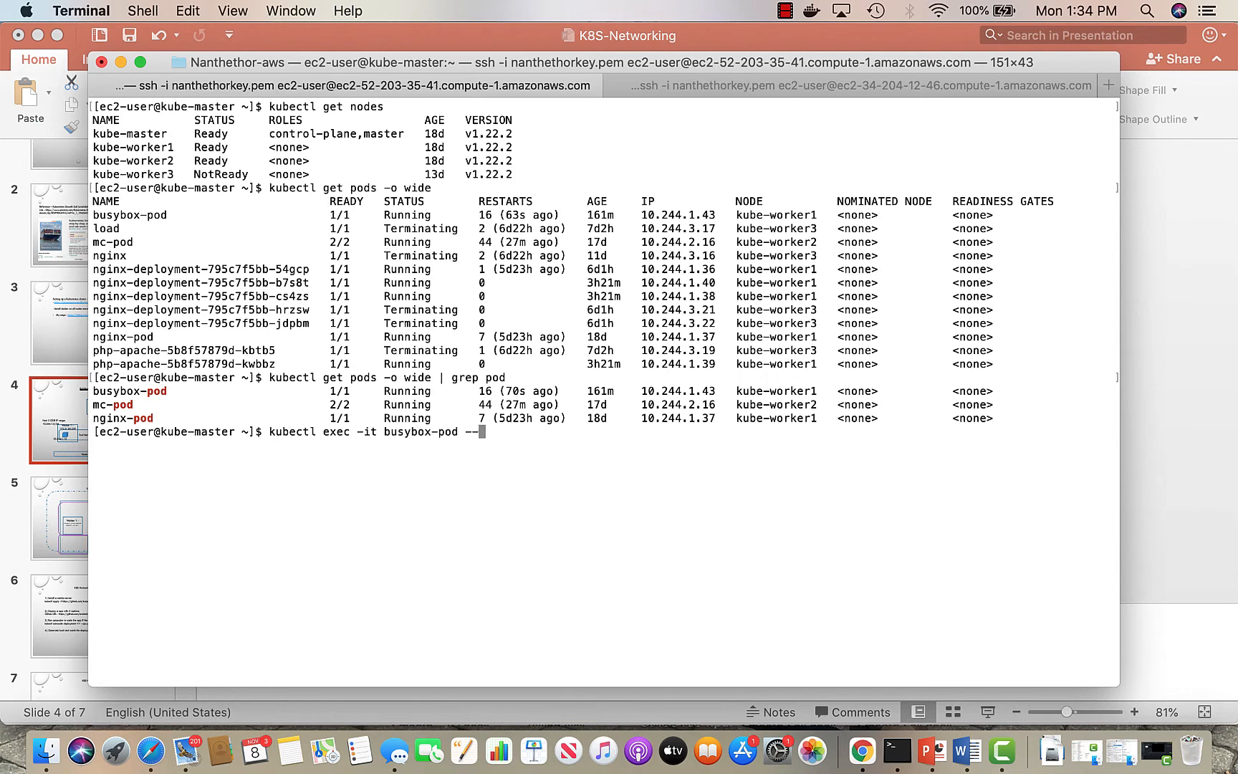
text(sh)
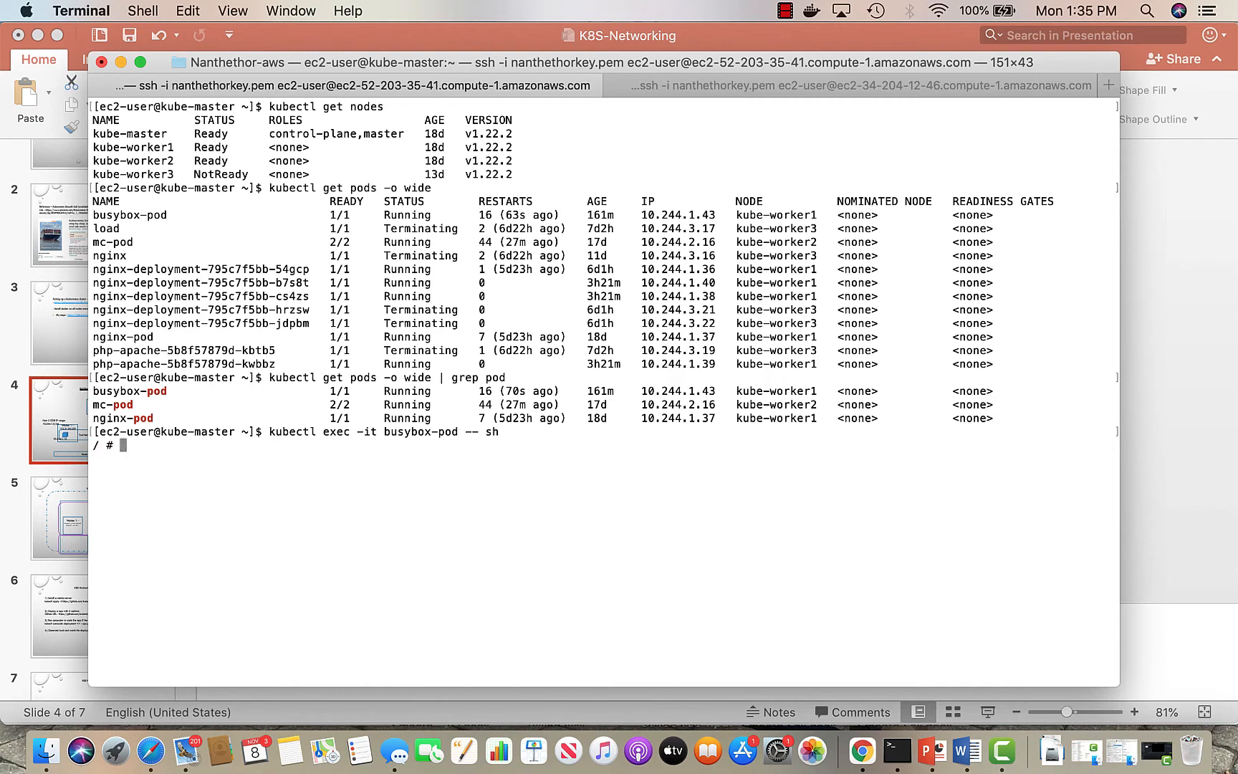
- Traceroute 10.244.1.37 (nginx-pod, one hop) and 10.244.2.16 (mc-pod, three hops)
text(trace)
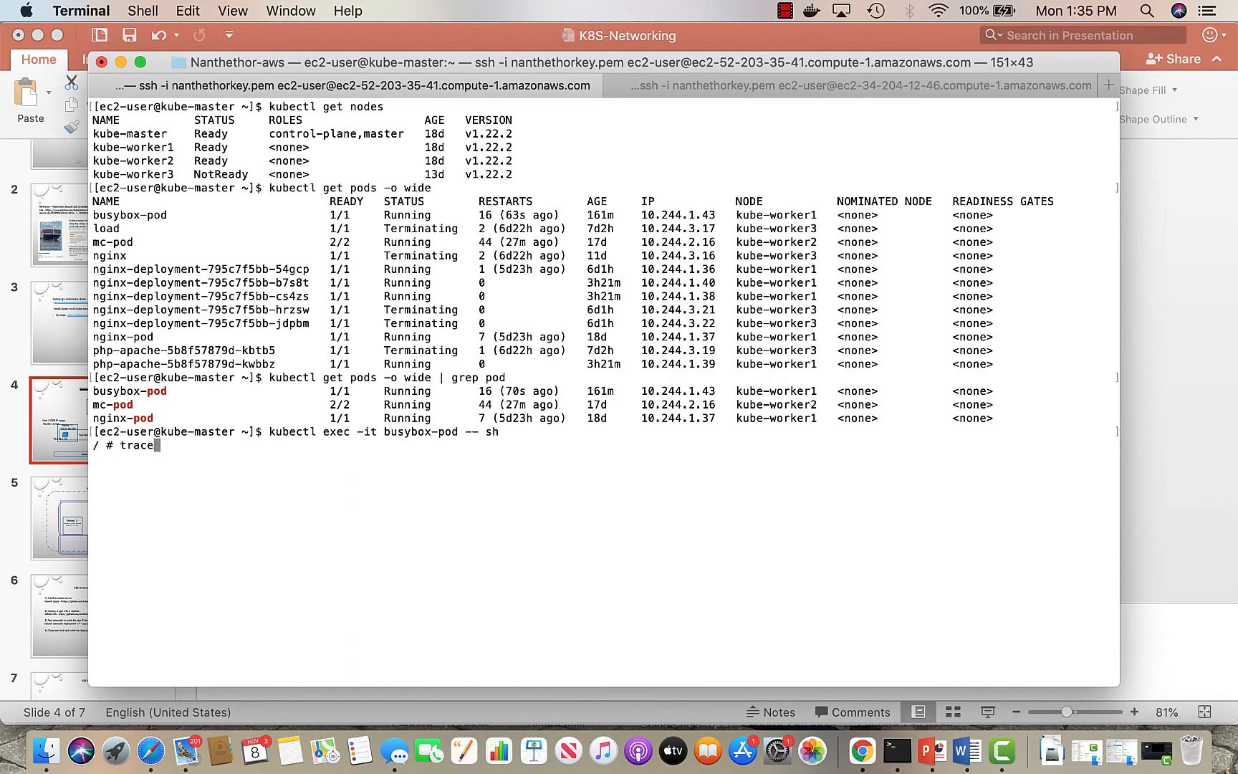
text(route)
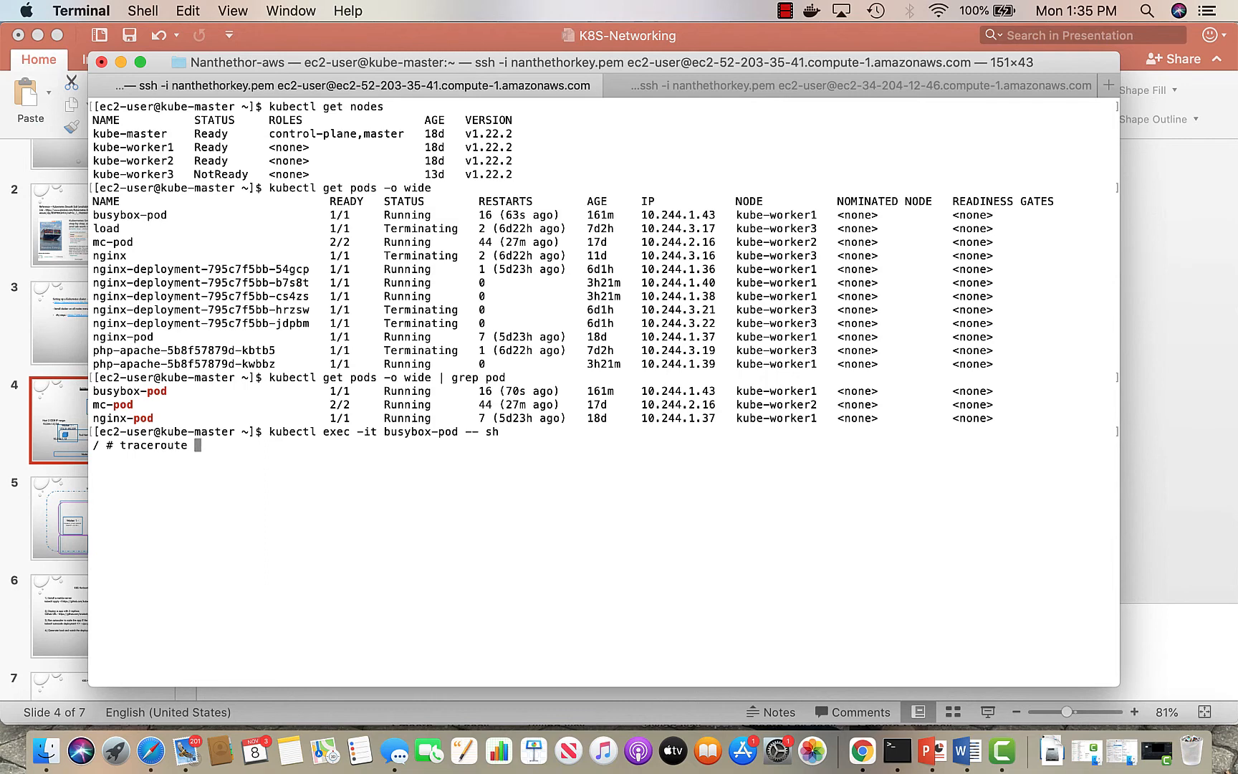
text(10)
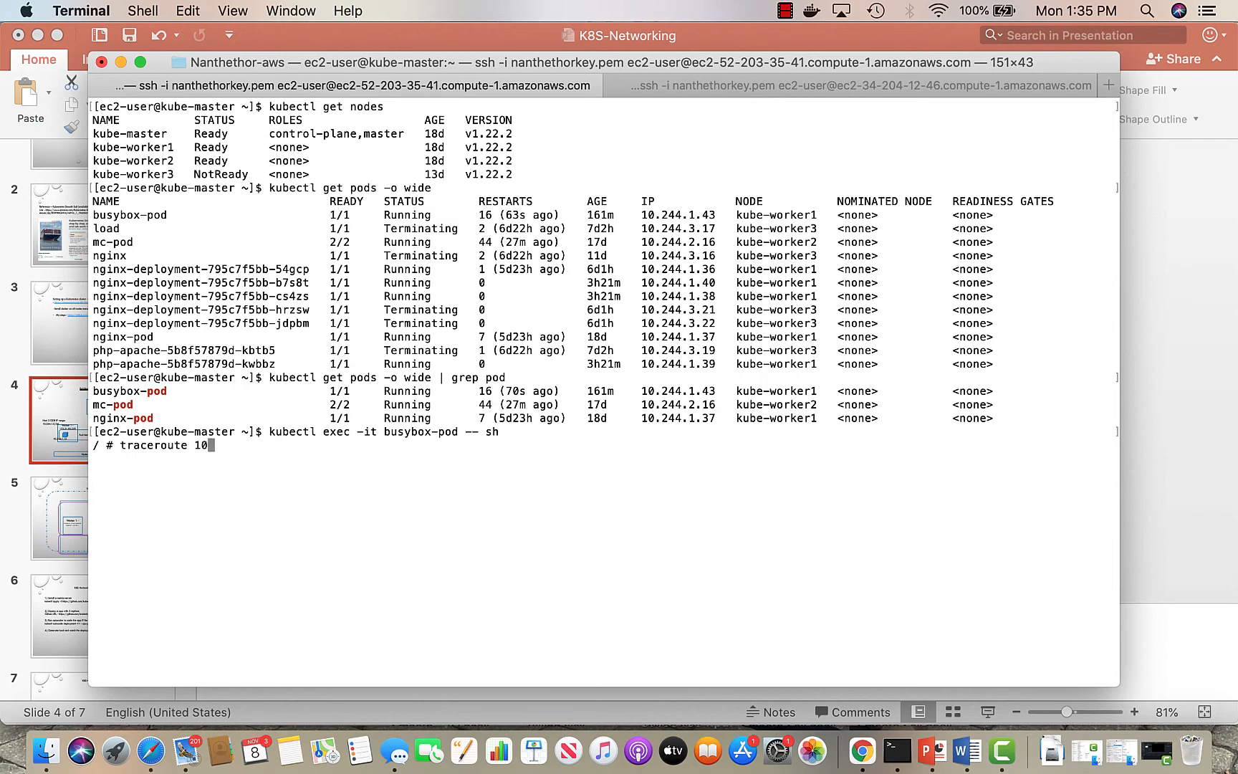
text(.244.1.37)
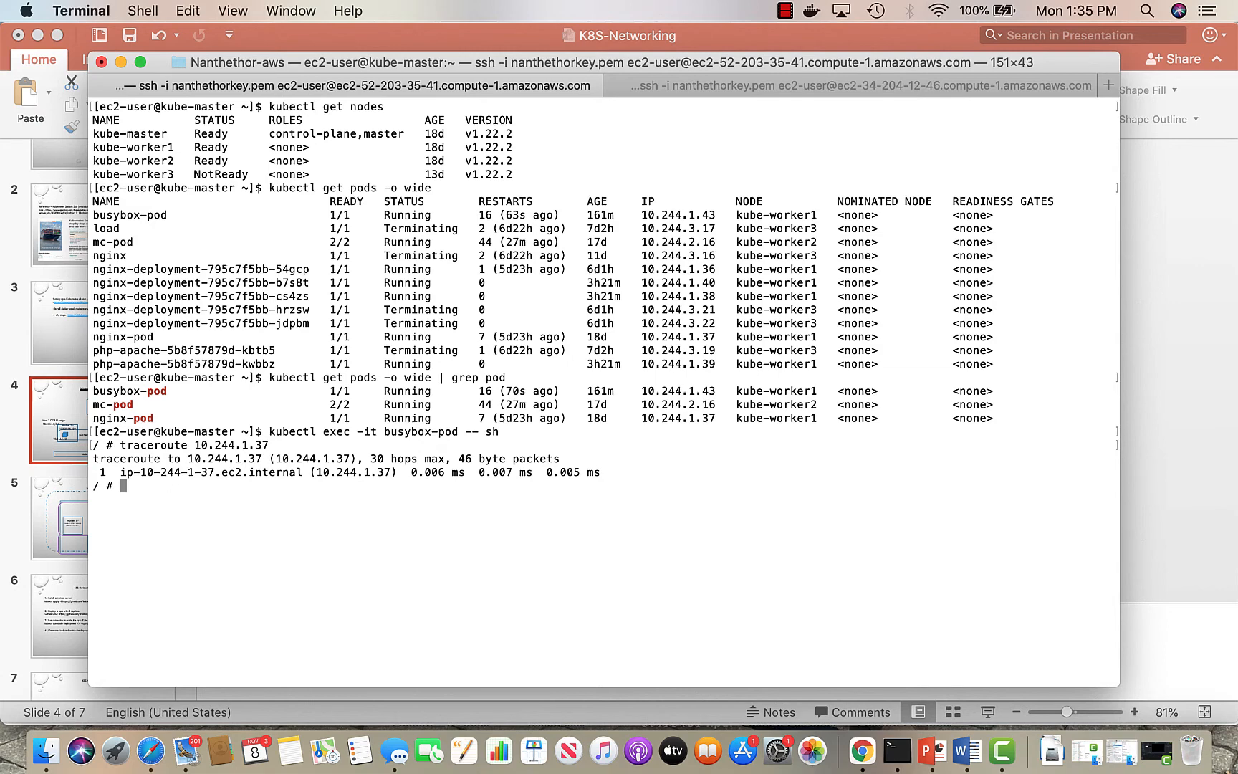
text(traceroute)
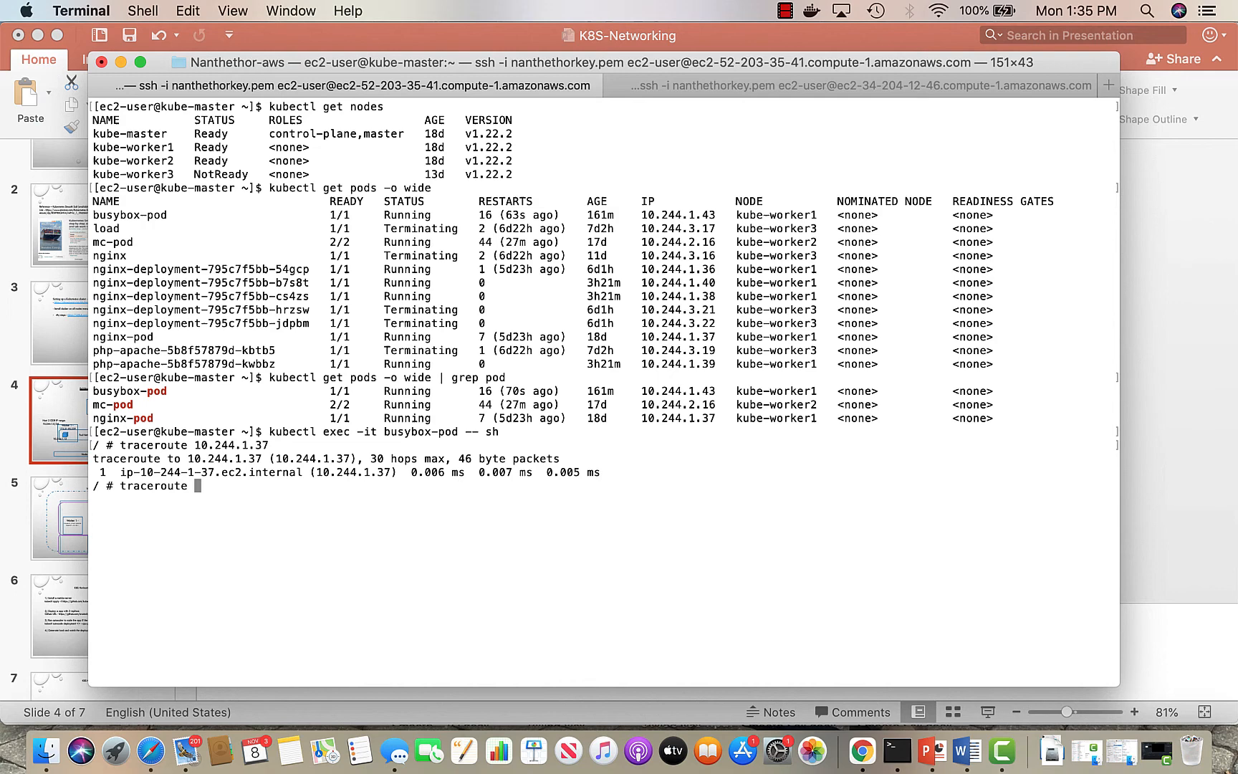
text(10.244.2.16)
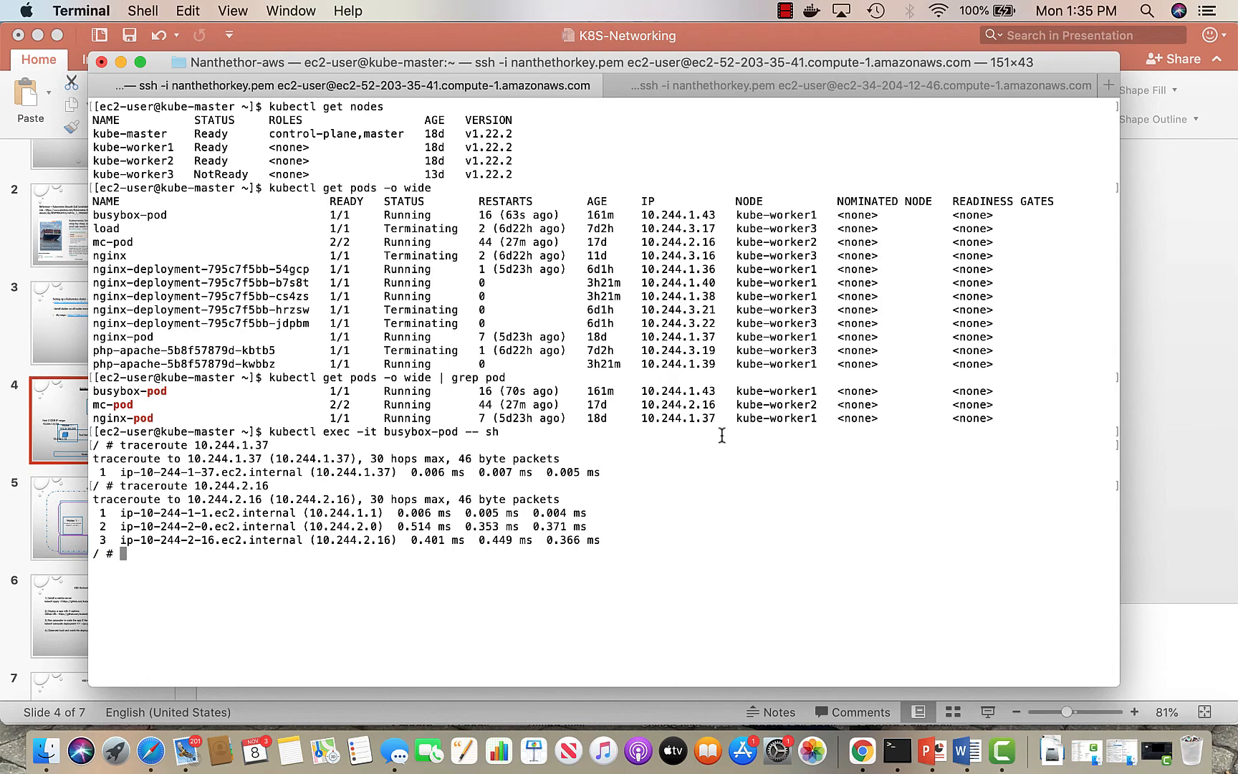
mouse_move(353, 556)
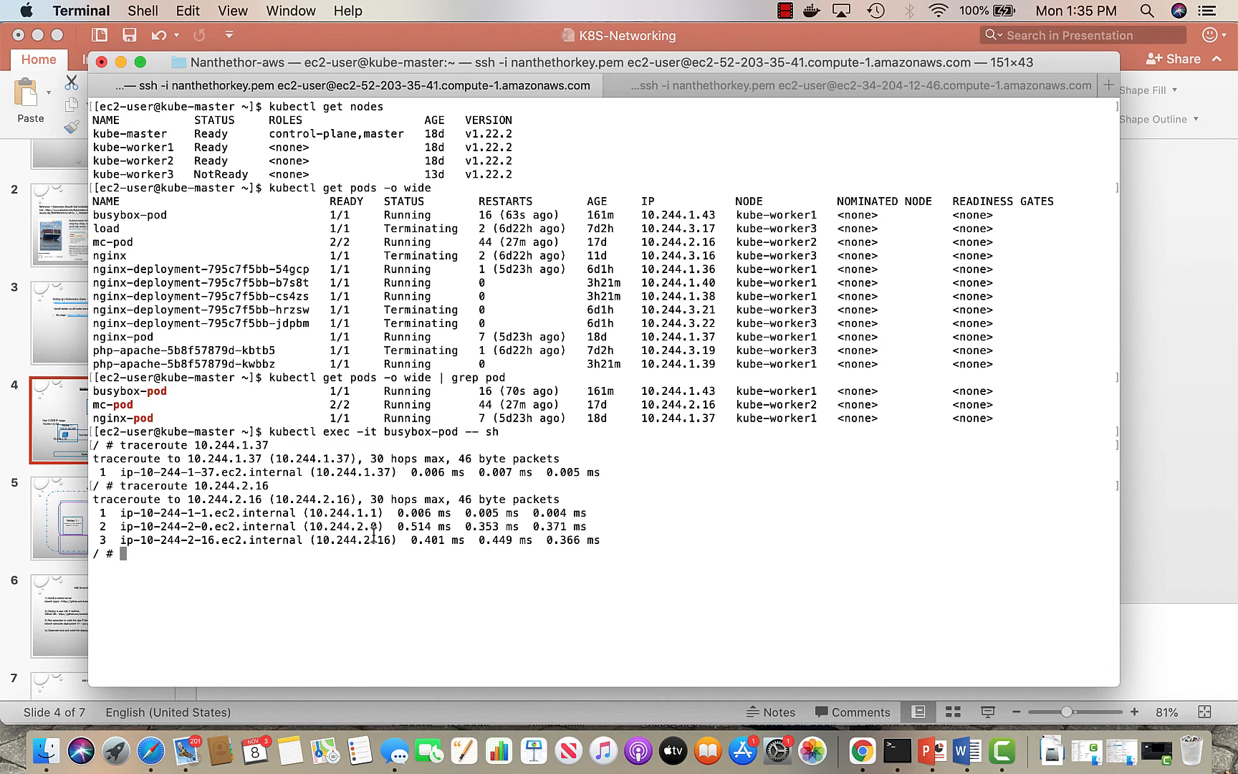
- Exit the pod shell, run route -n on kube-master, and highlight the command
text(exit)
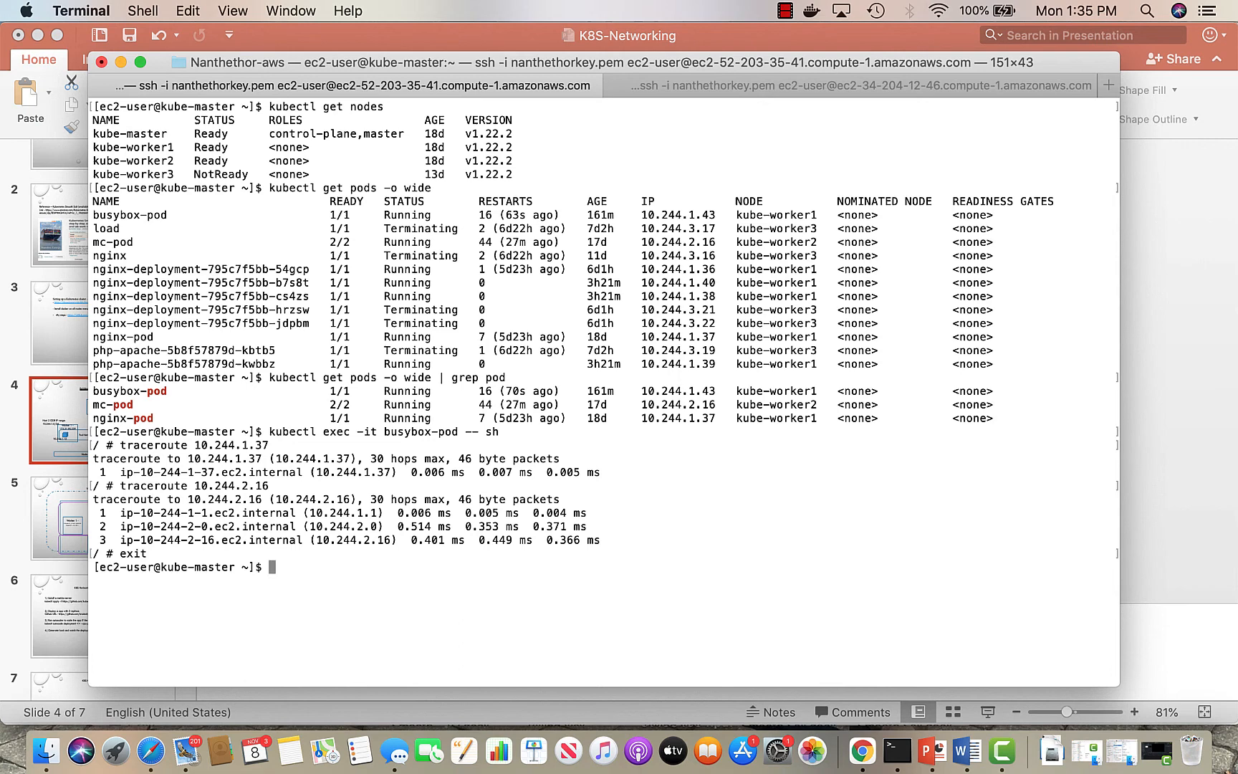
text(route)
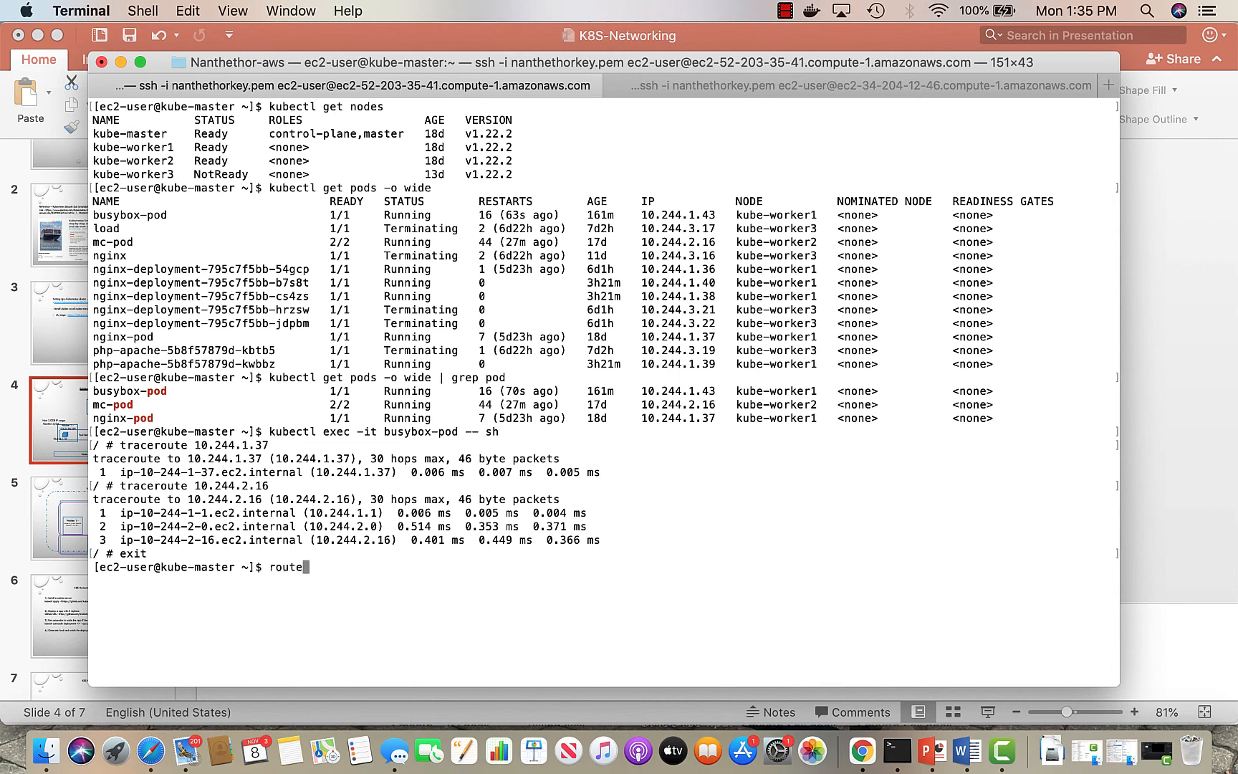
key(Return)
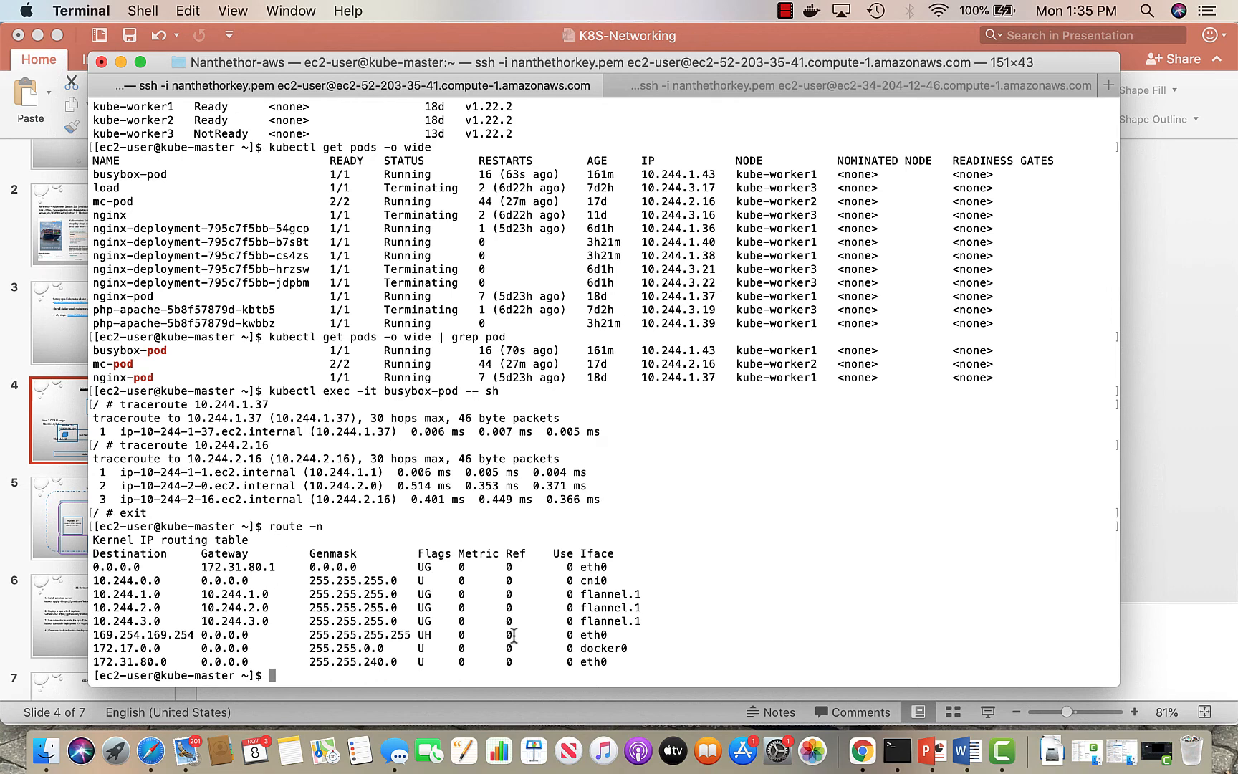
mouse_move(636, 593)
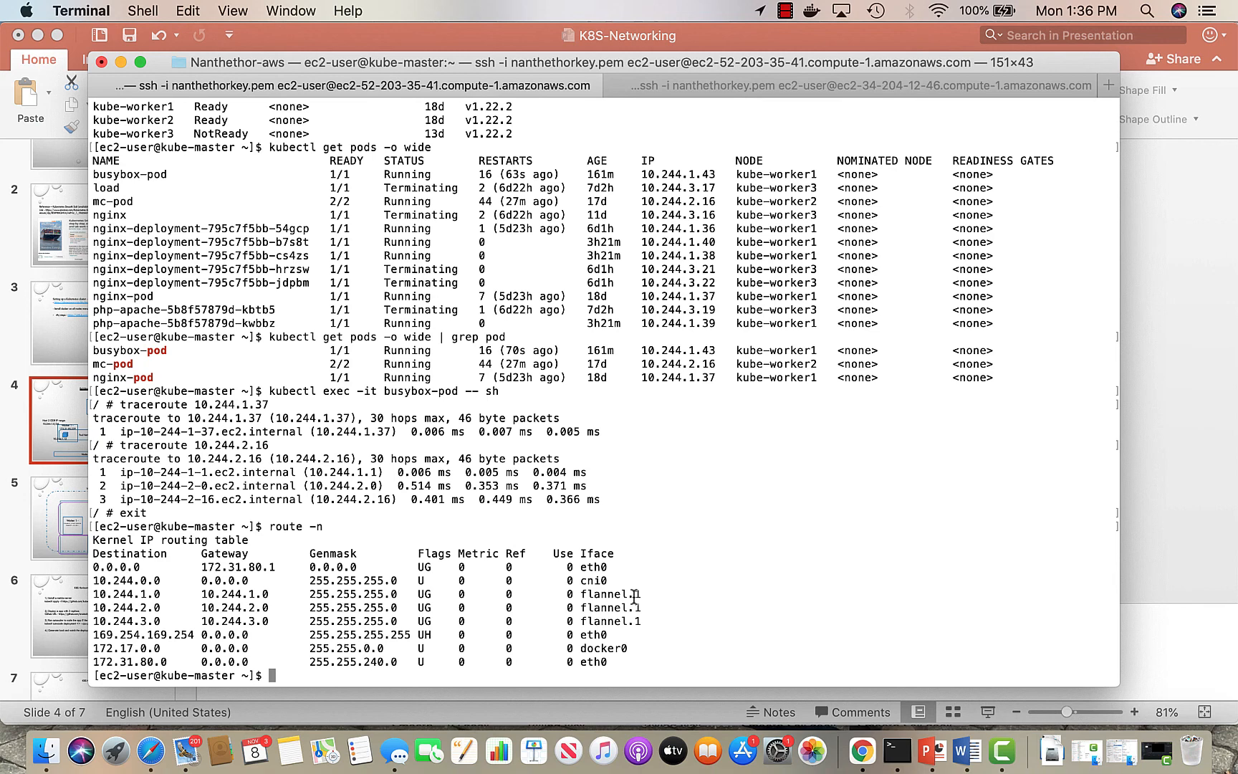
mouse_move(569, 544)
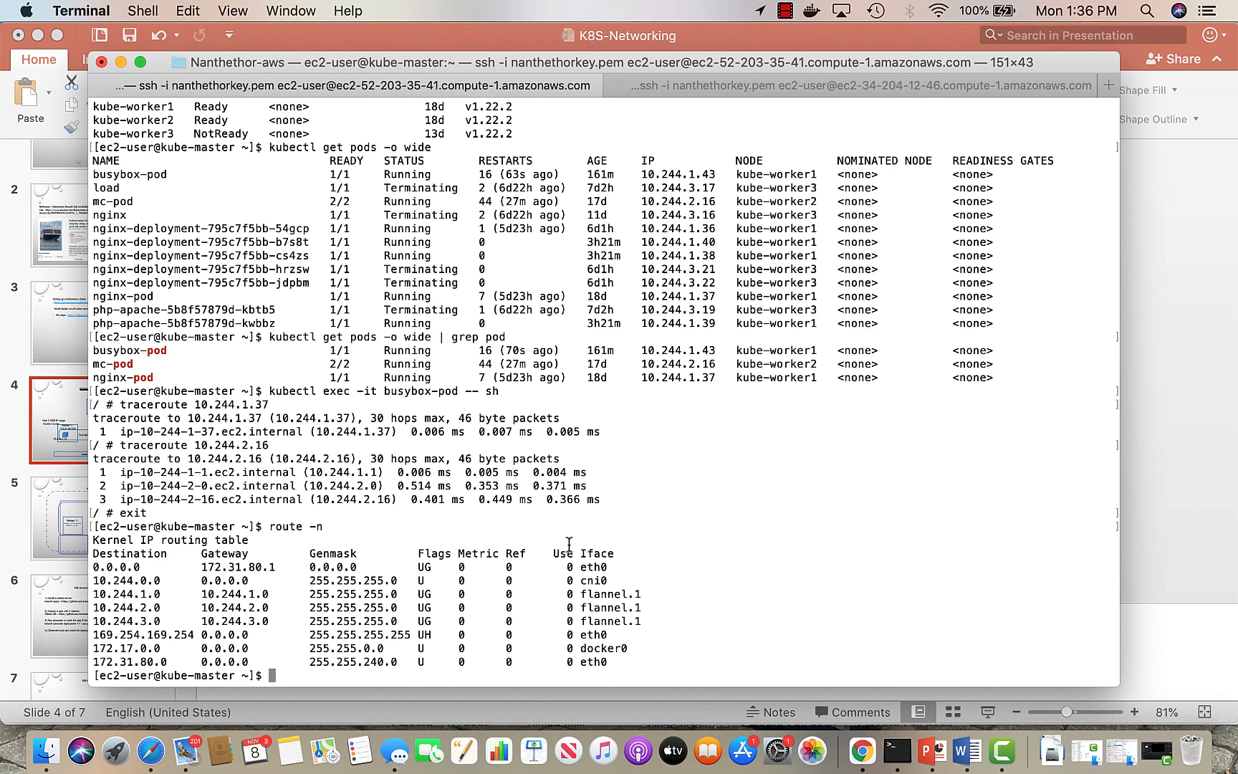
double_click(292, 526)
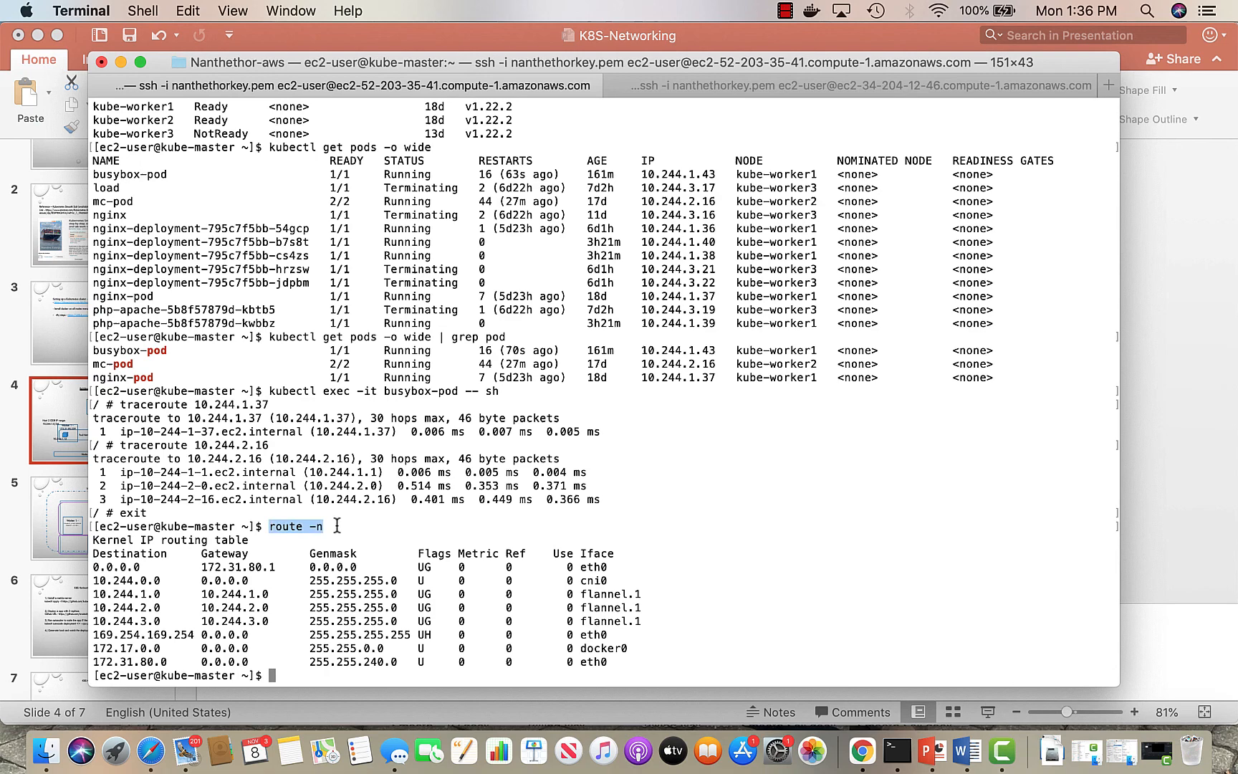
- In the kube-worker1 session, run hostname and route -n
click(856, 85)
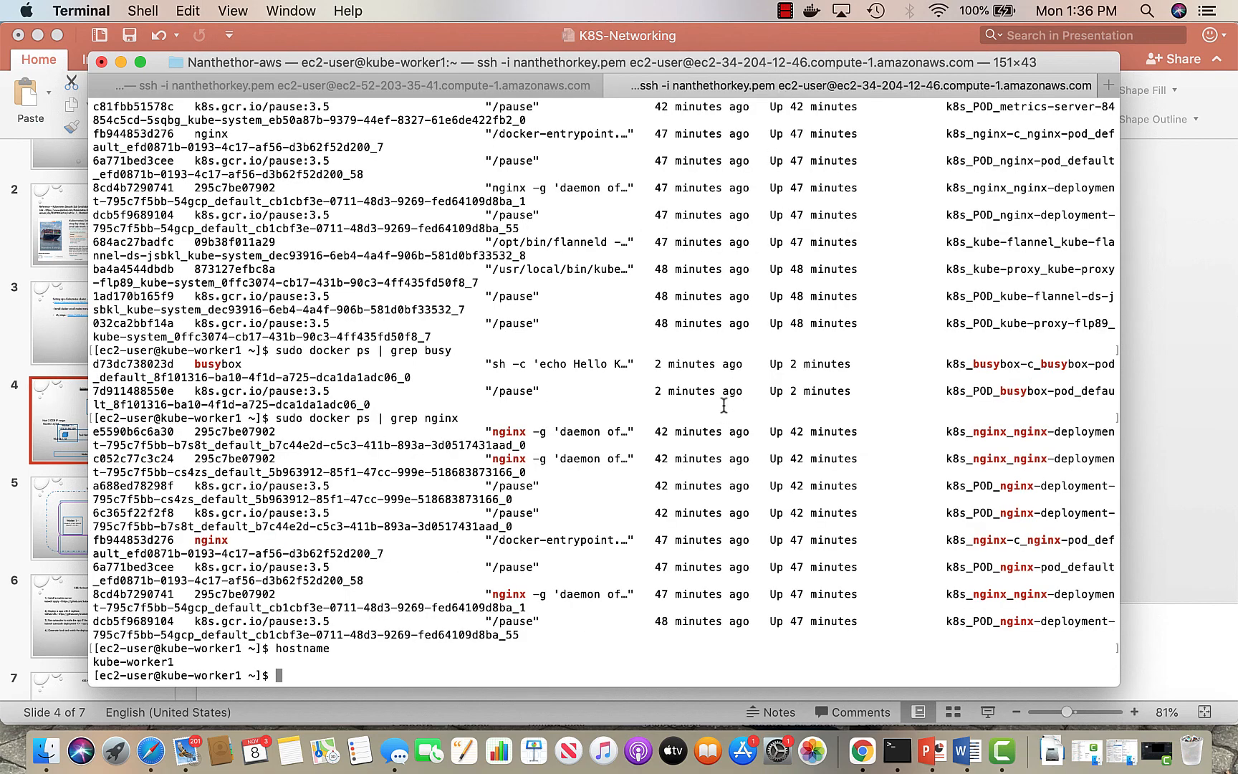
text(hostname)
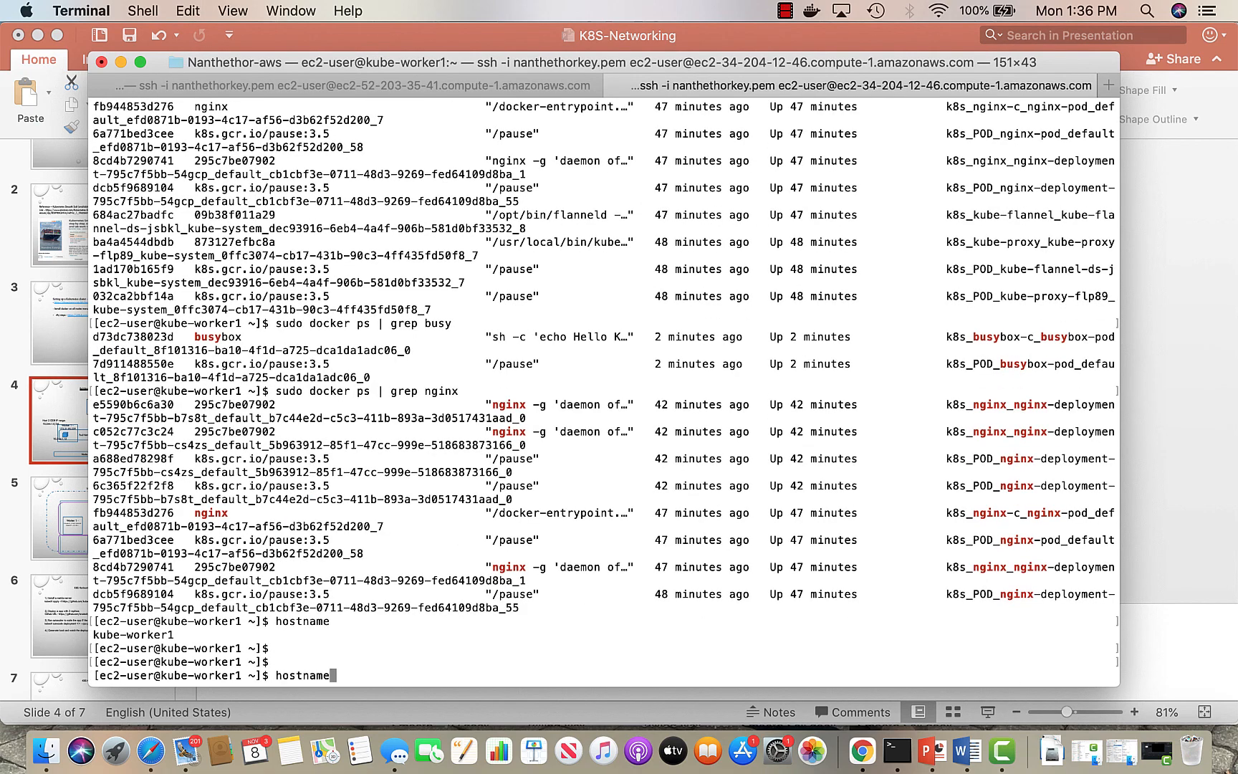
key(Return)
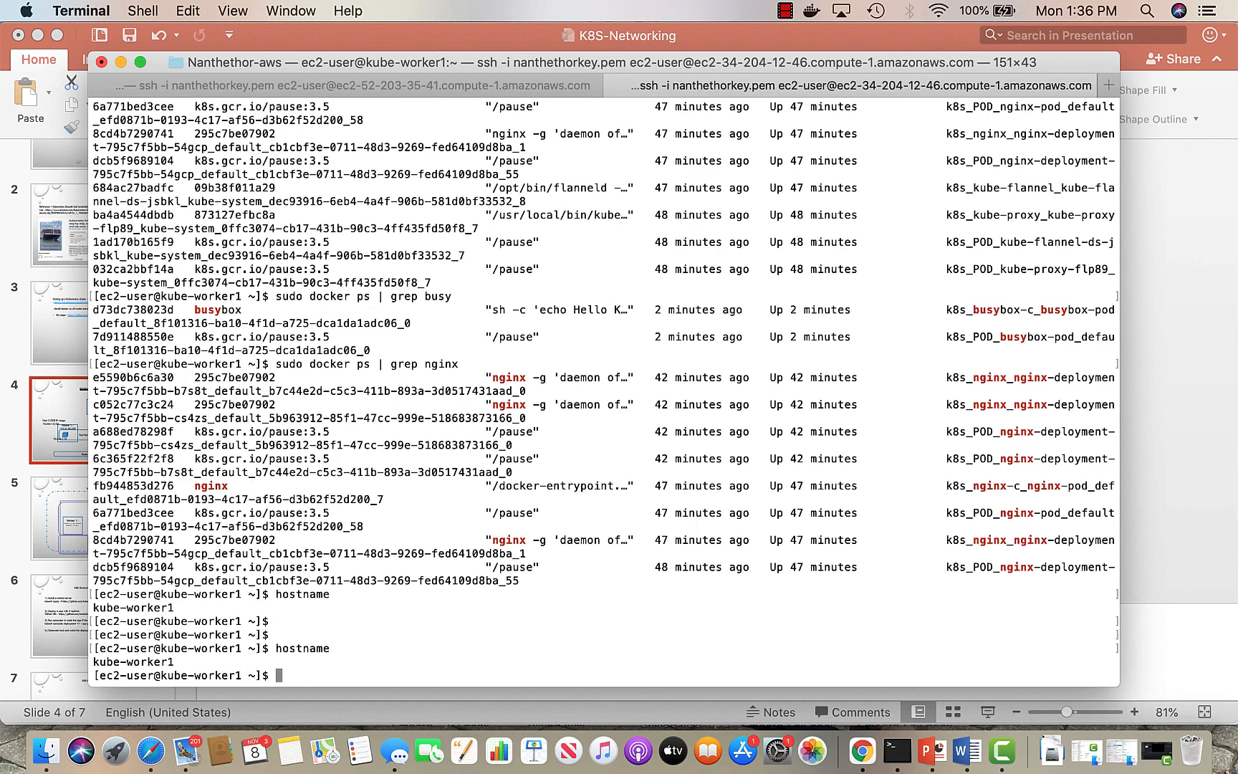
text(route -n)
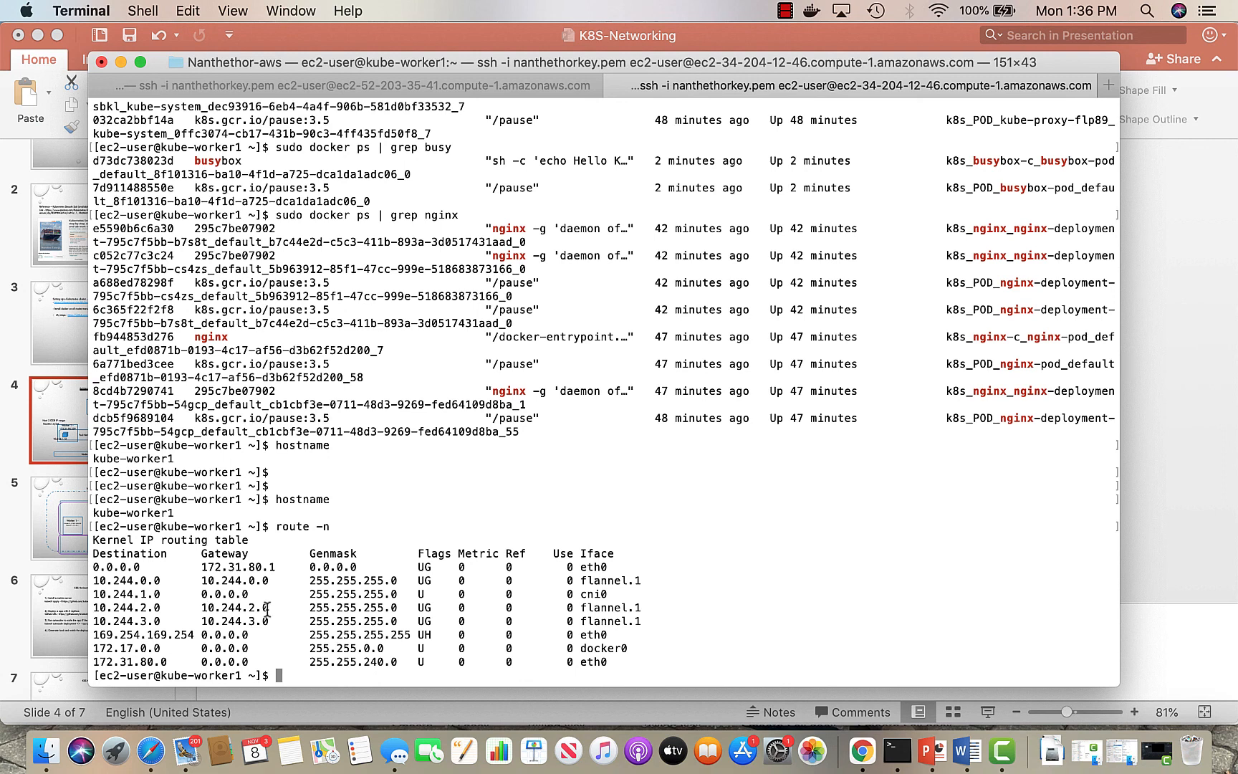
mouse_move(602, 611)
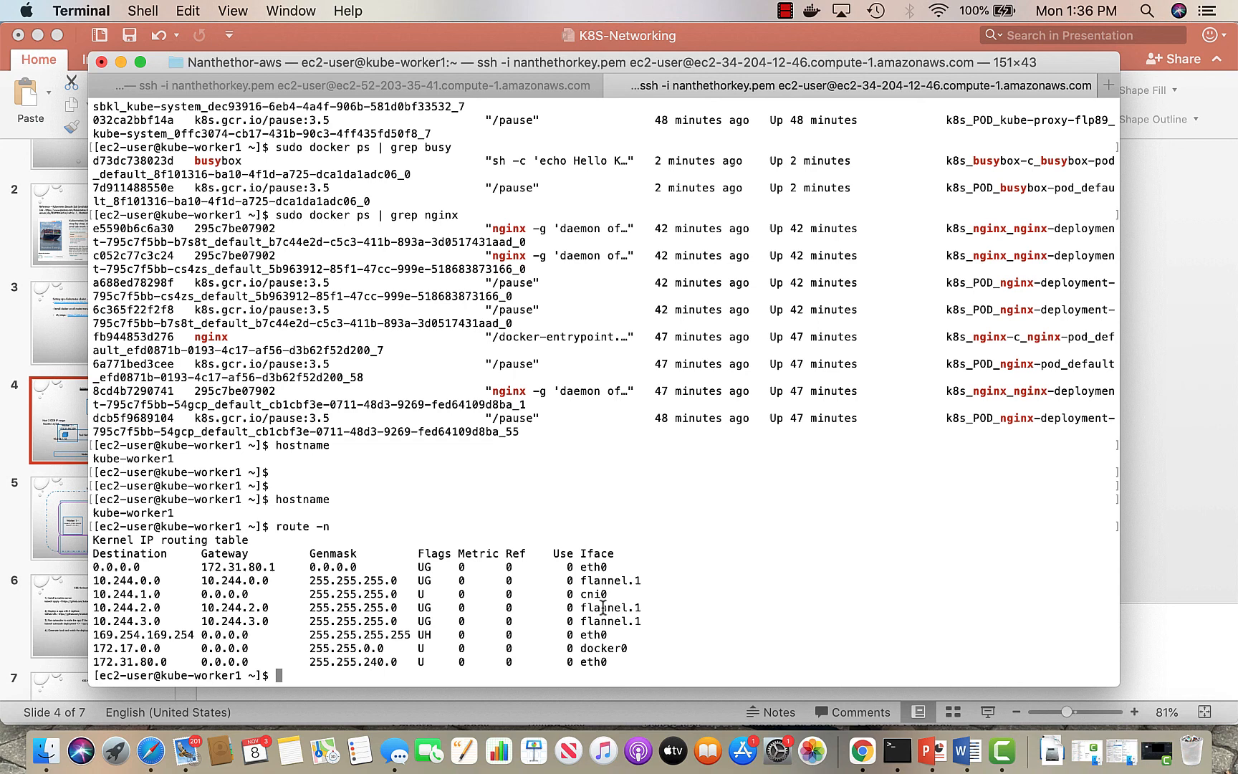